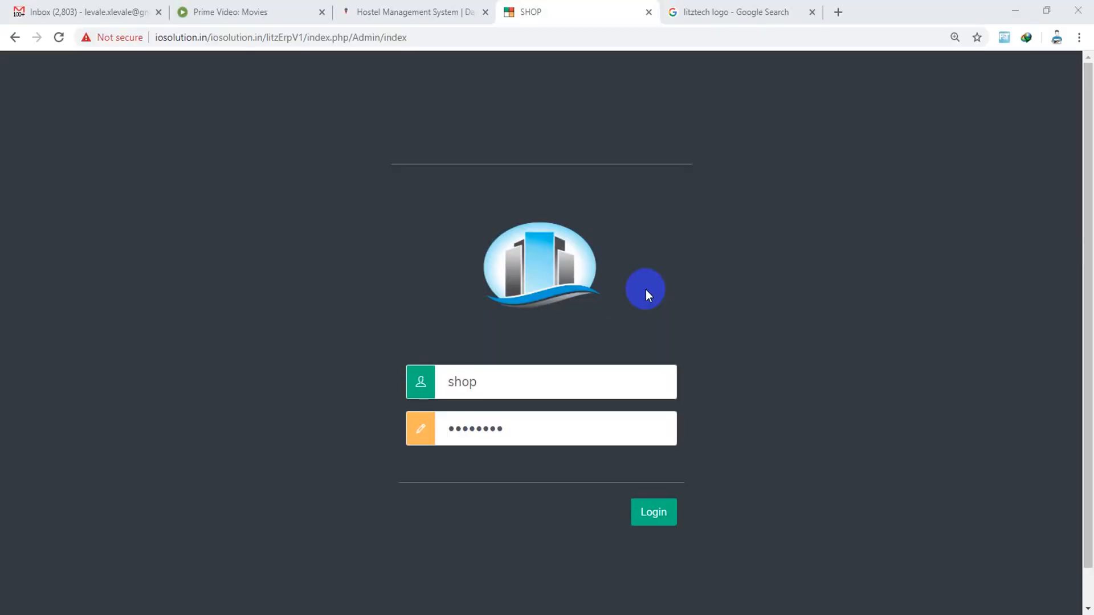
{"action": "mouse_move", "coordinate": [644, 134]}
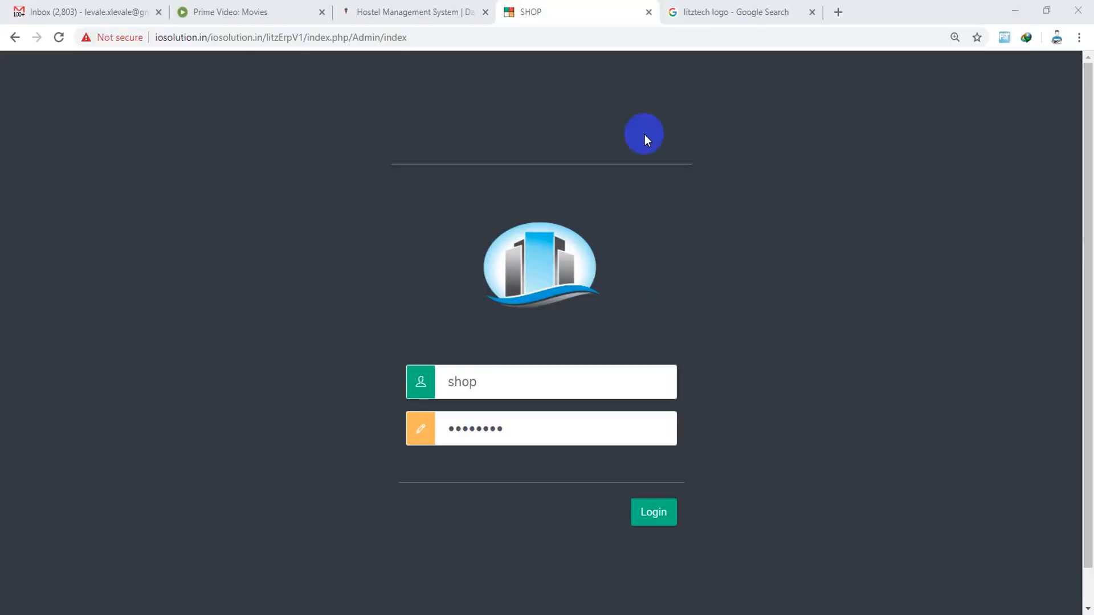
{"action": "mouse_move", "coordinate": [640, 115]}
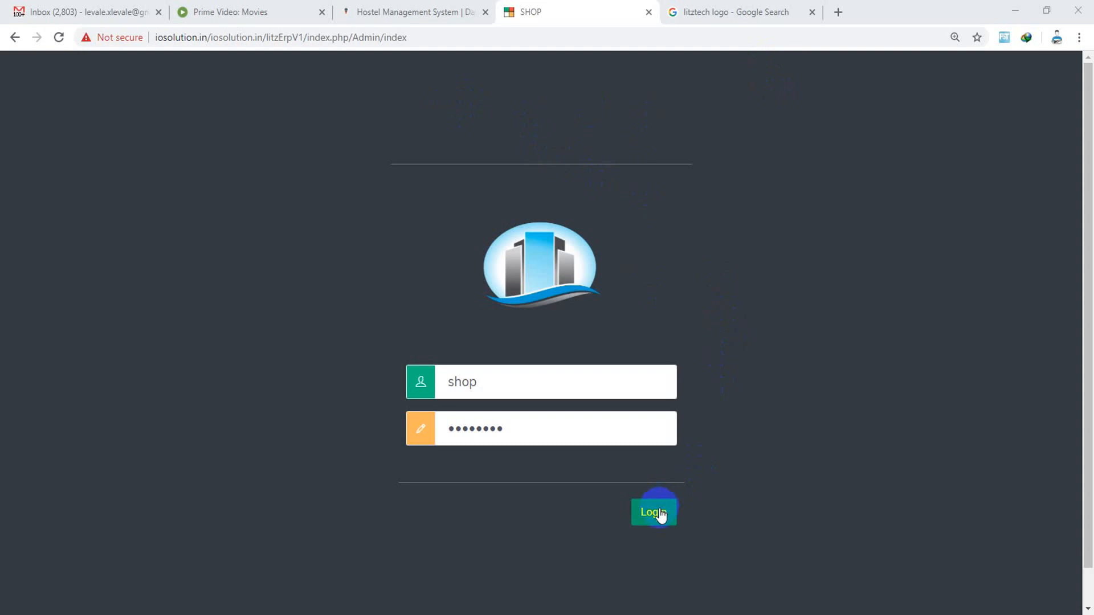
Step: Sign in to the shop account with the filled-in username and password
{"action": "left_click", "coordinate": [653, 512]}
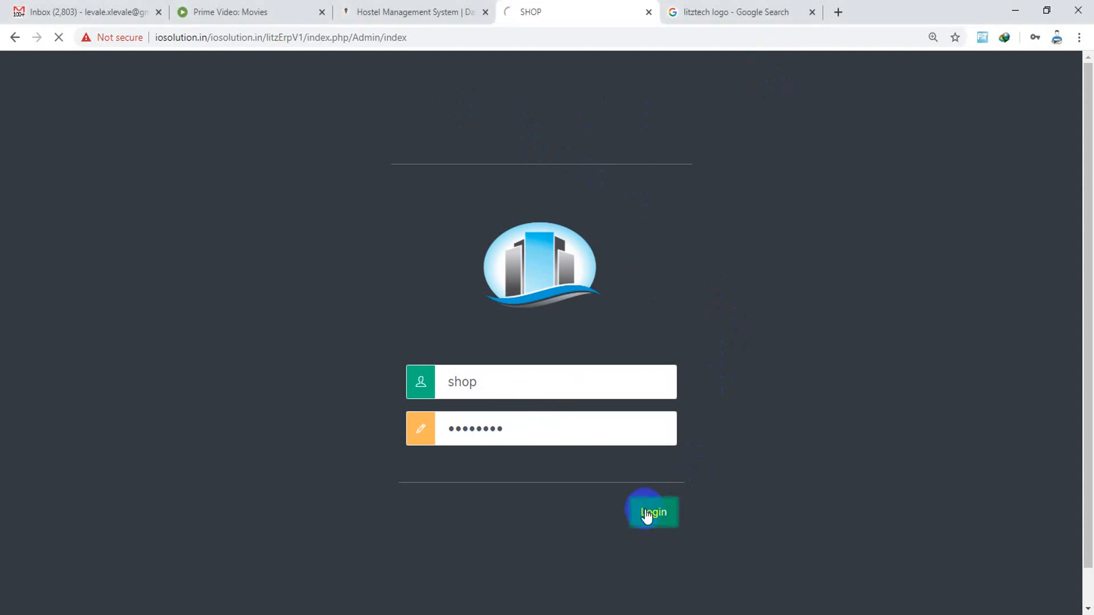
Step: Review the empty Add Customer form under the Customer menu
{"action": "left_click", "coordinate": [653, 512]}
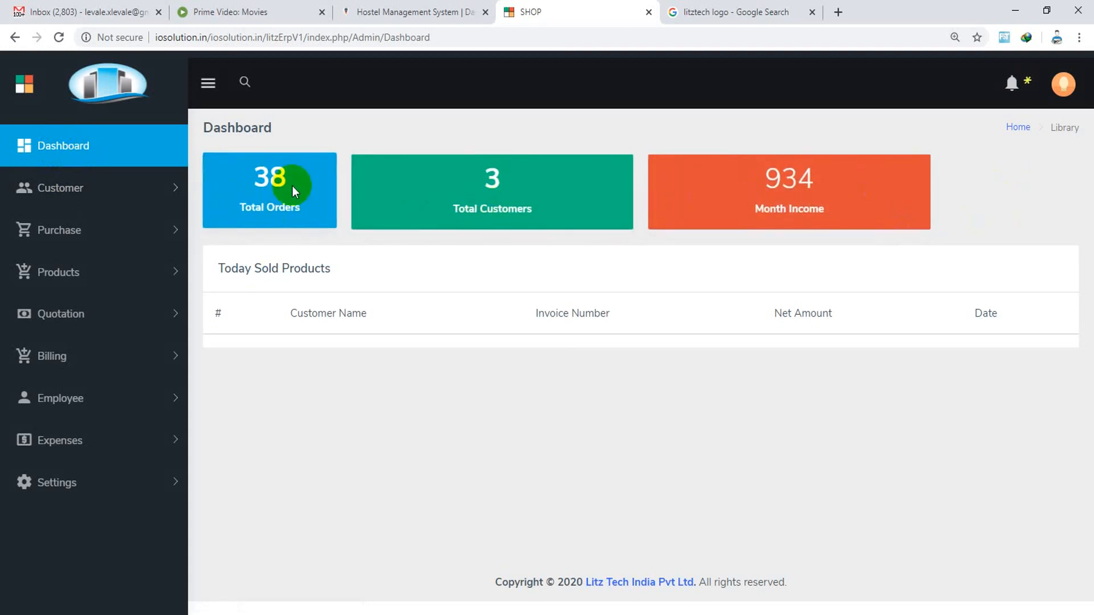
{"action": "left_click", "coordinate": [59, 188]}
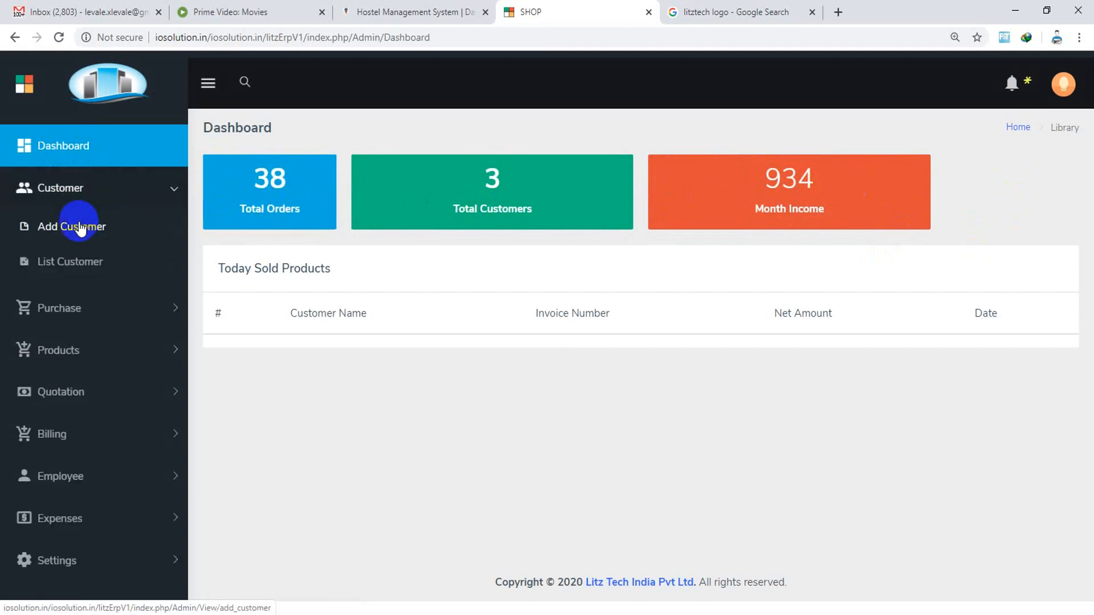
{"action": "left_click", "coordinate": [71, 227]}
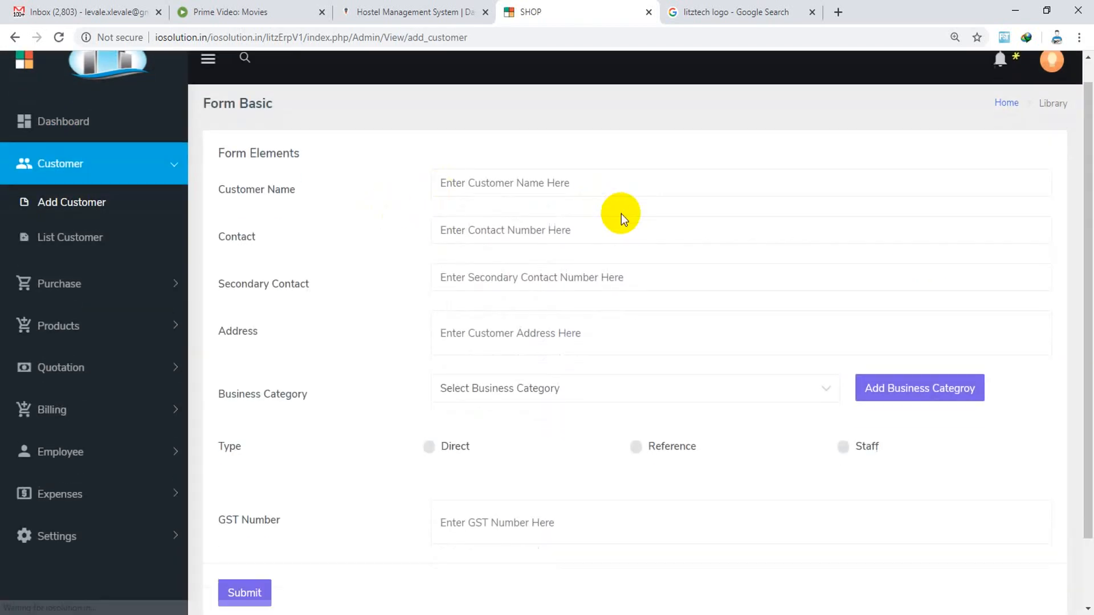
{"action": "scroll", "scroll_direction": "down", "scroll_amount": 3}
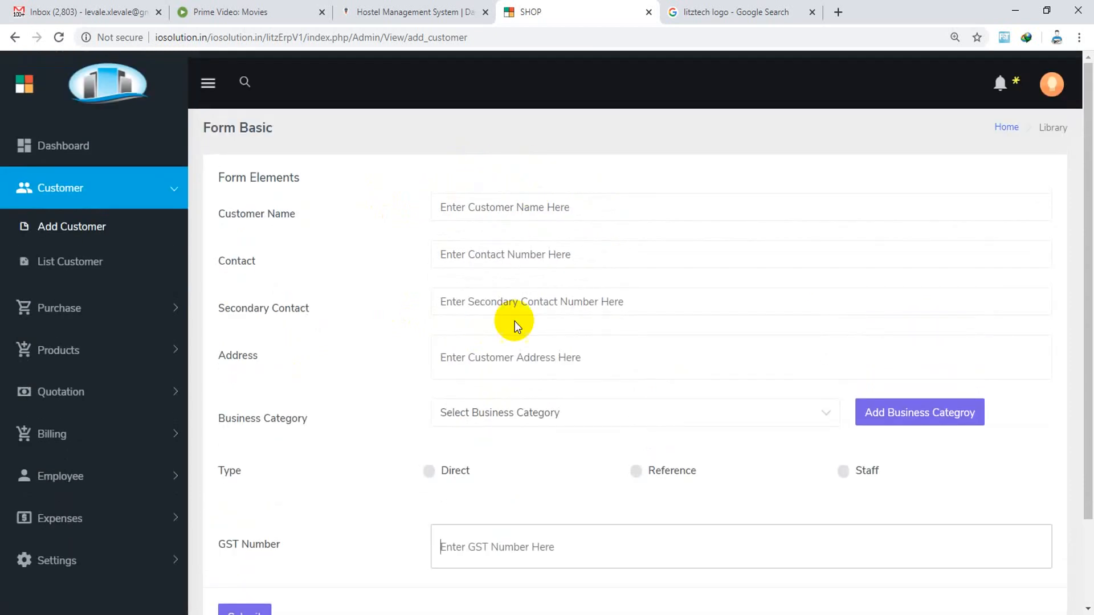
Step: Show the Customer List with its three saved entries and expand the Purchase menu
{"action": "left_click", "coordinate": [70, 261]}
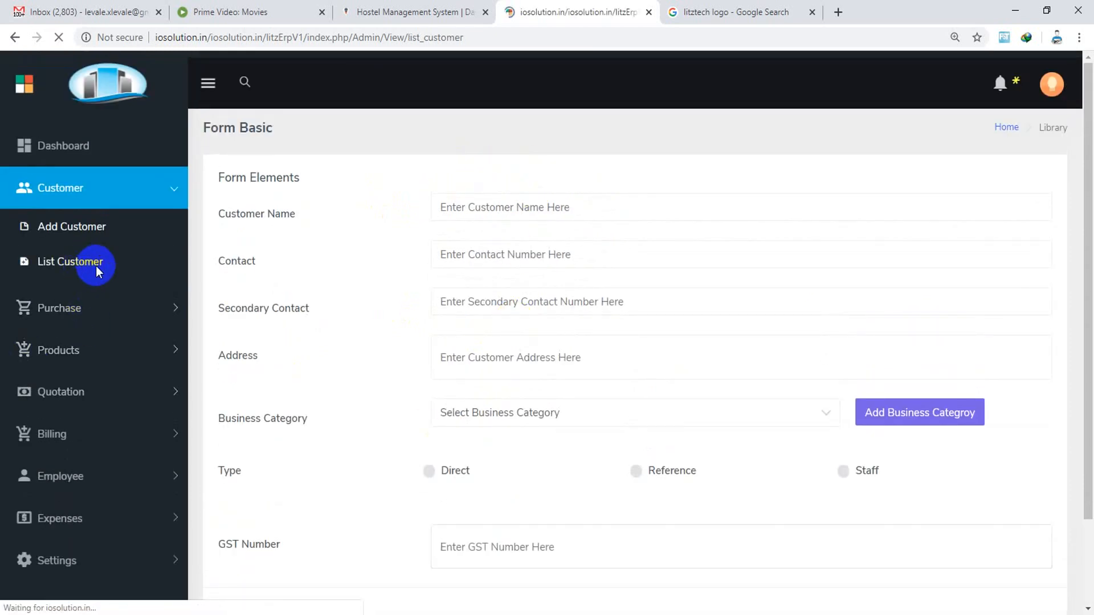
{"action": "left_click", "coordinate": [70, 262]}
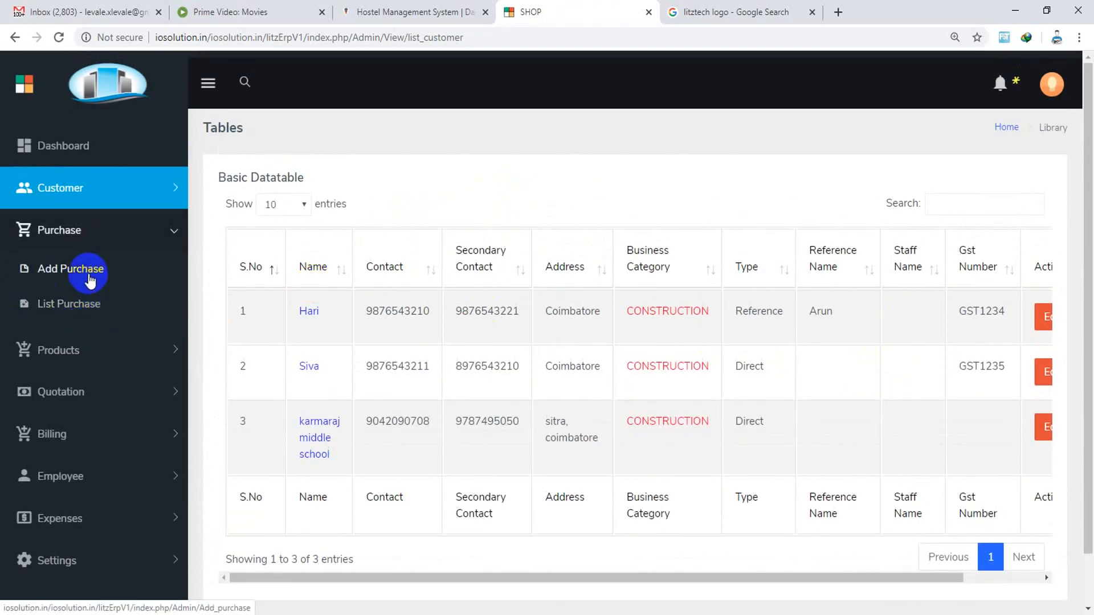
Step: Review the Add Purchase form and the List Purchase page
{"action": "left_click", "coordinate": [70, 269]}
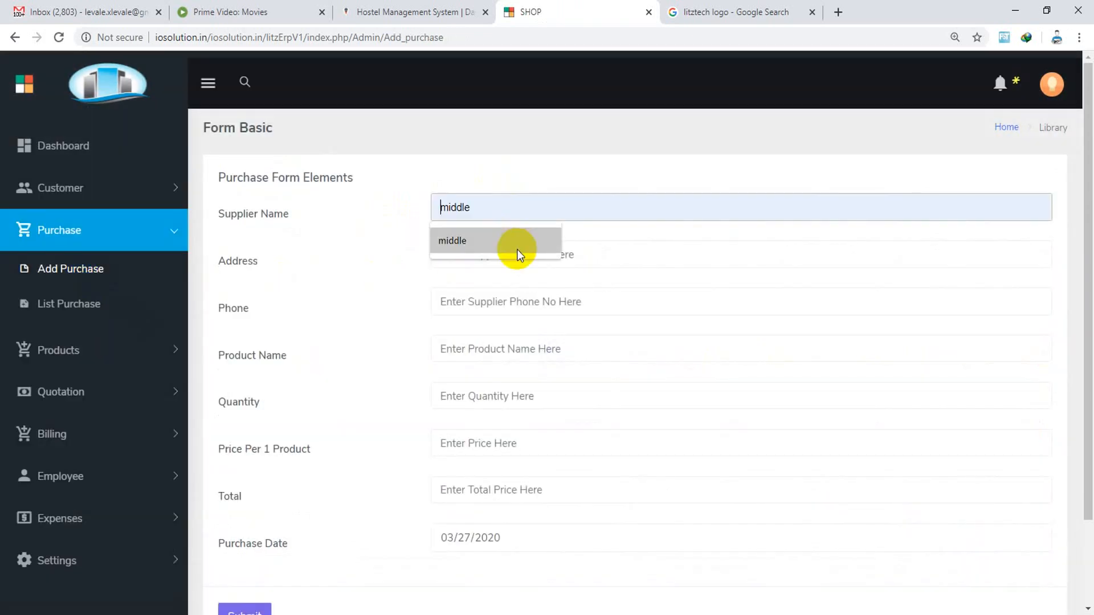
{"action": "scroll", "scroll_direction": "down", "scroll_amount": 3}
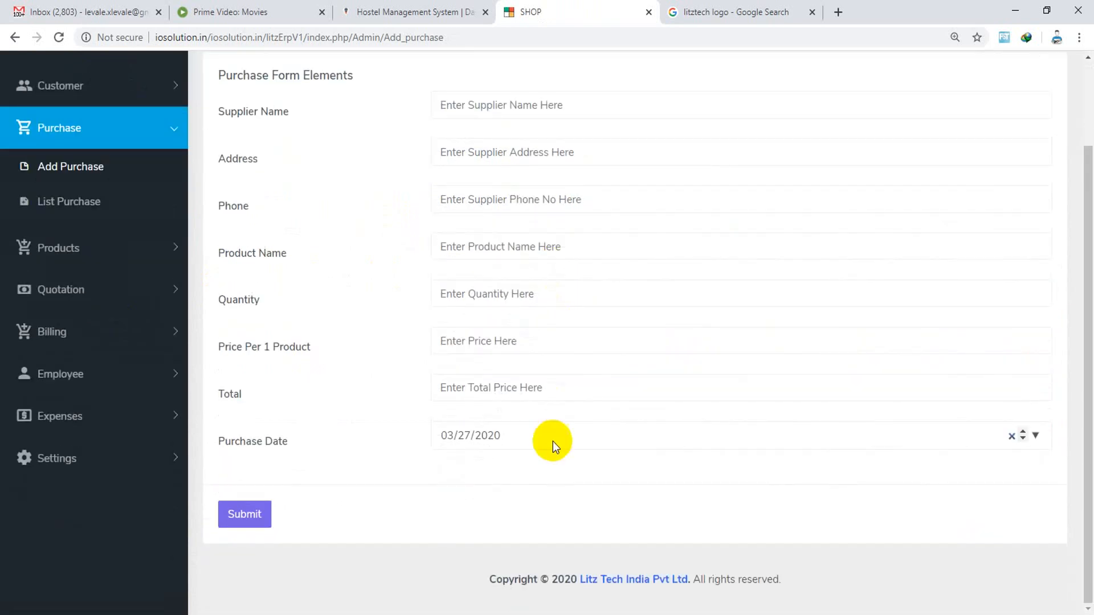
{"action": "left_click", "coordinate": [69, 202]}
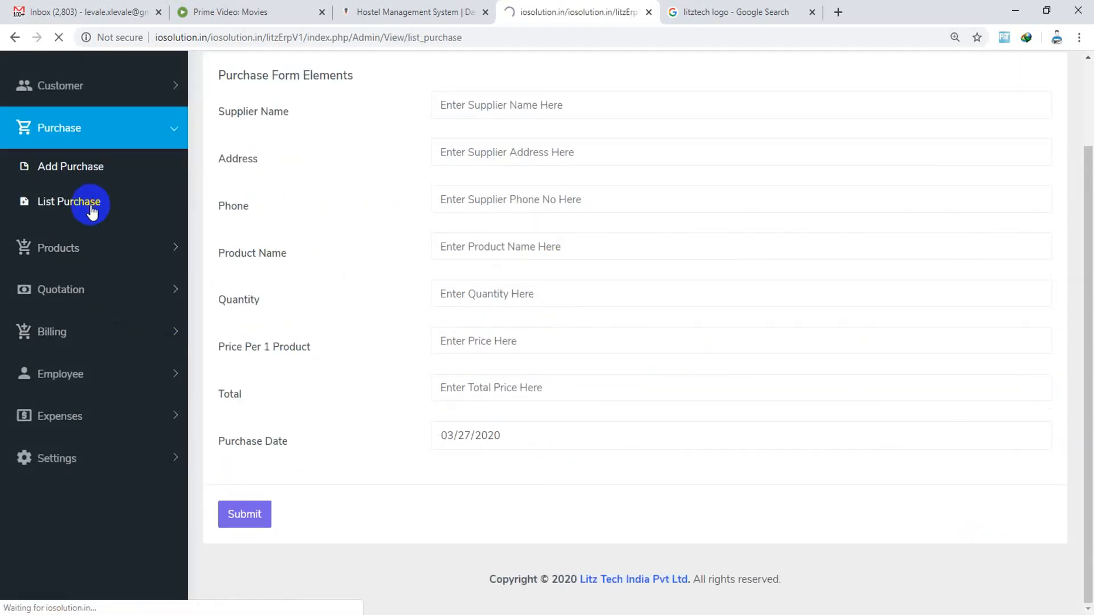
{"action": "left_click", "coordinate": [69, 201]}
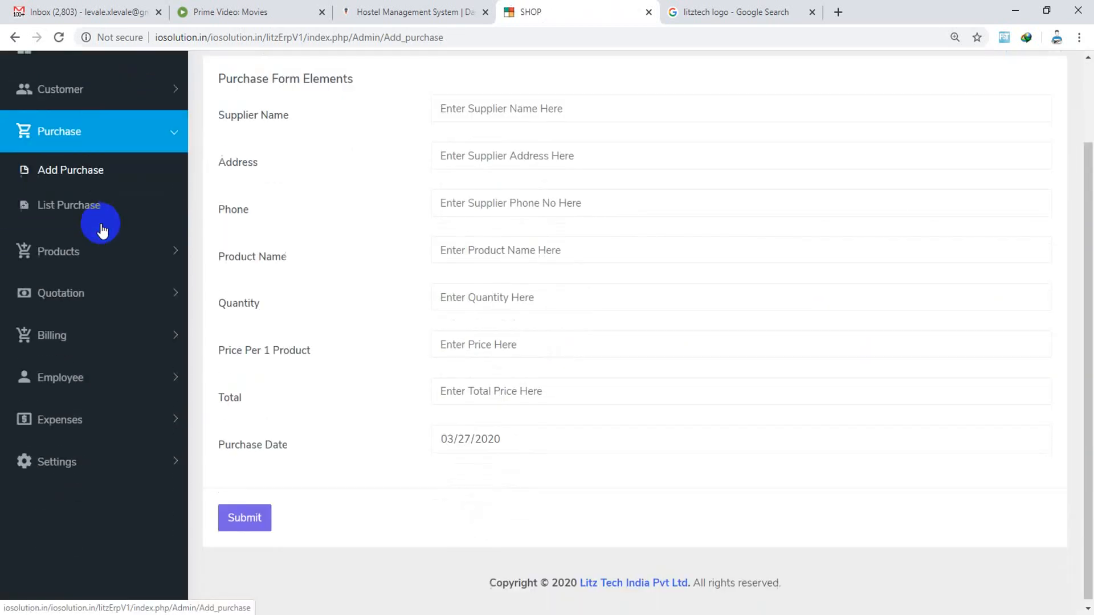
Step: Review Add Products, List Products and the stock list showing Door, Window and pencil
{"action": "left_click", "coordinate": [58, 251]}
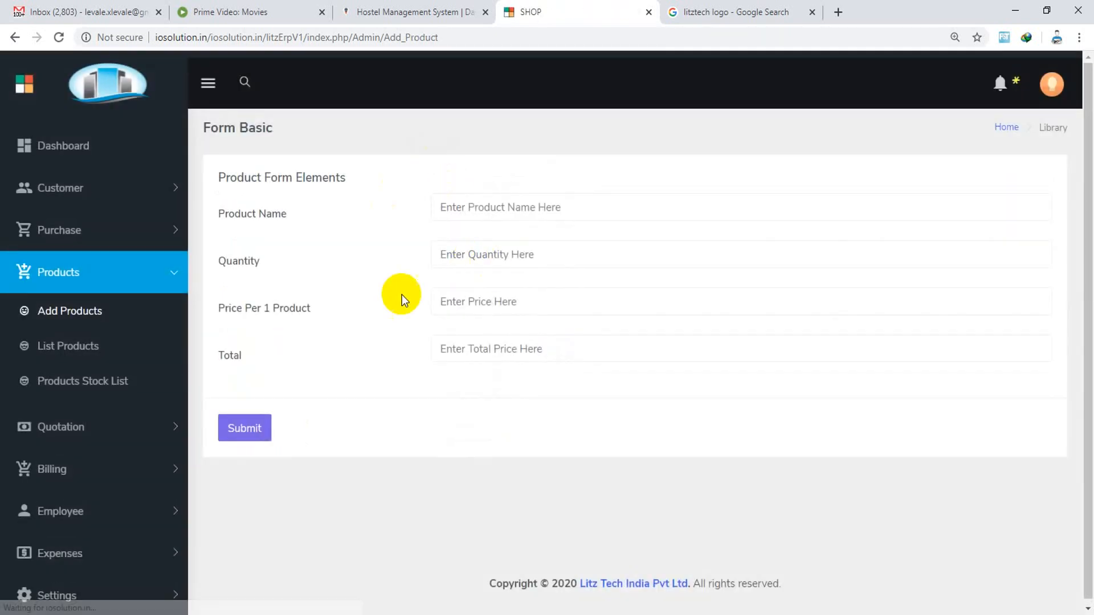
{"action": "left_click", "coordinate": [68, 346]}
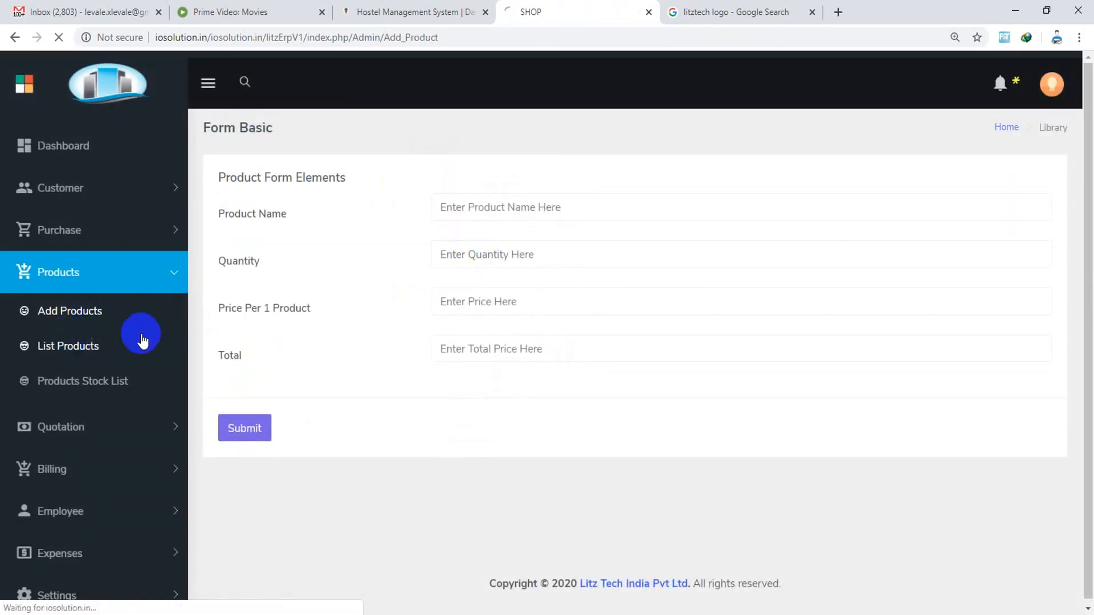
{"action": "left_click", "coordinate": [67, 347]}
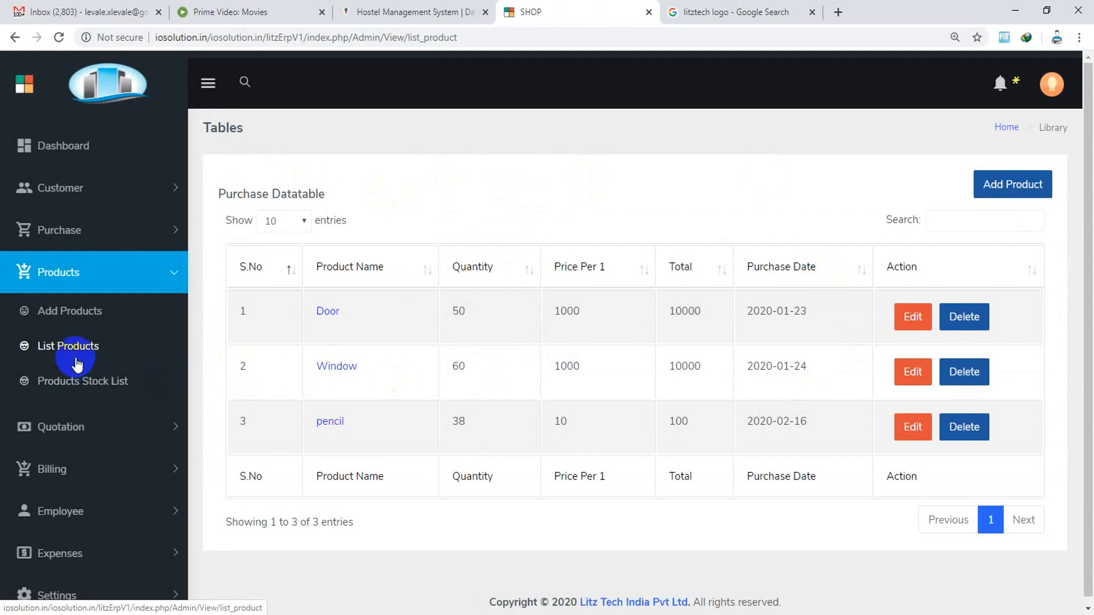
{"action": "left_click", "coordinate": [82, 381]}
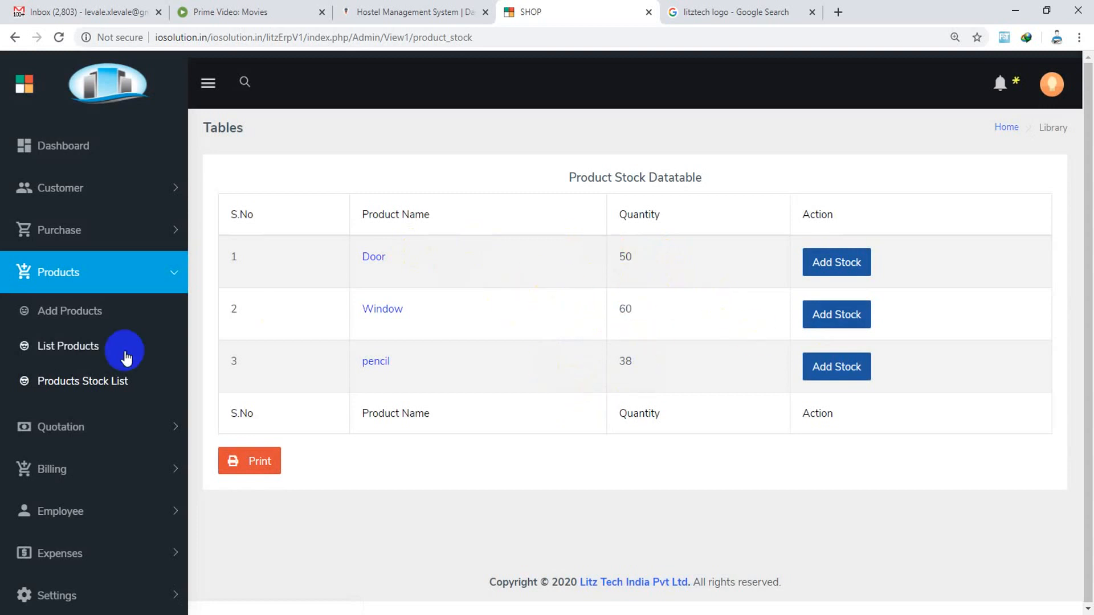
{"action": "mouse_move", "coordinate": [94, 440]}
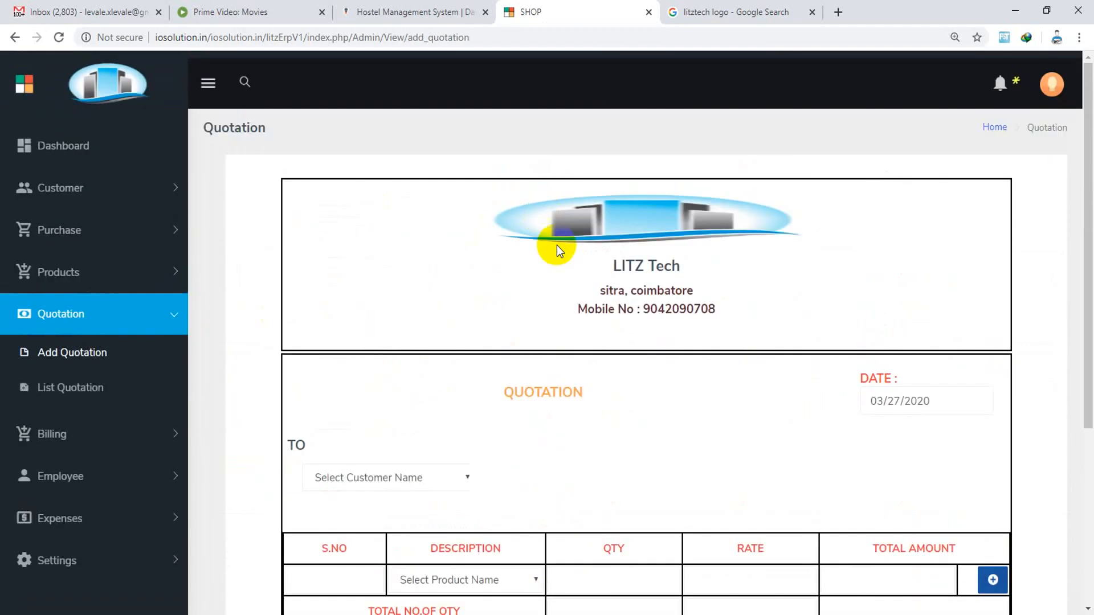
Step: Show the quotation list and the printable quotation NLWD20-21/3 for Hari with Window and Door items
{"action": "scroll", "scroll_direction": "down", "scroll_amount": 3}
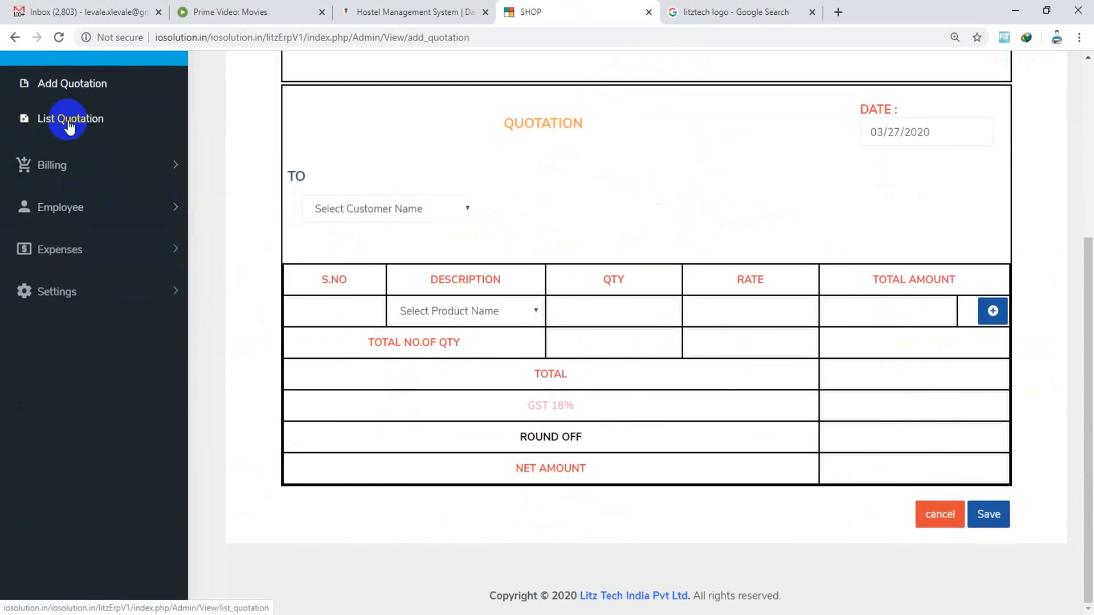
{"action": "left_click", "coordinate": [69, 118]}
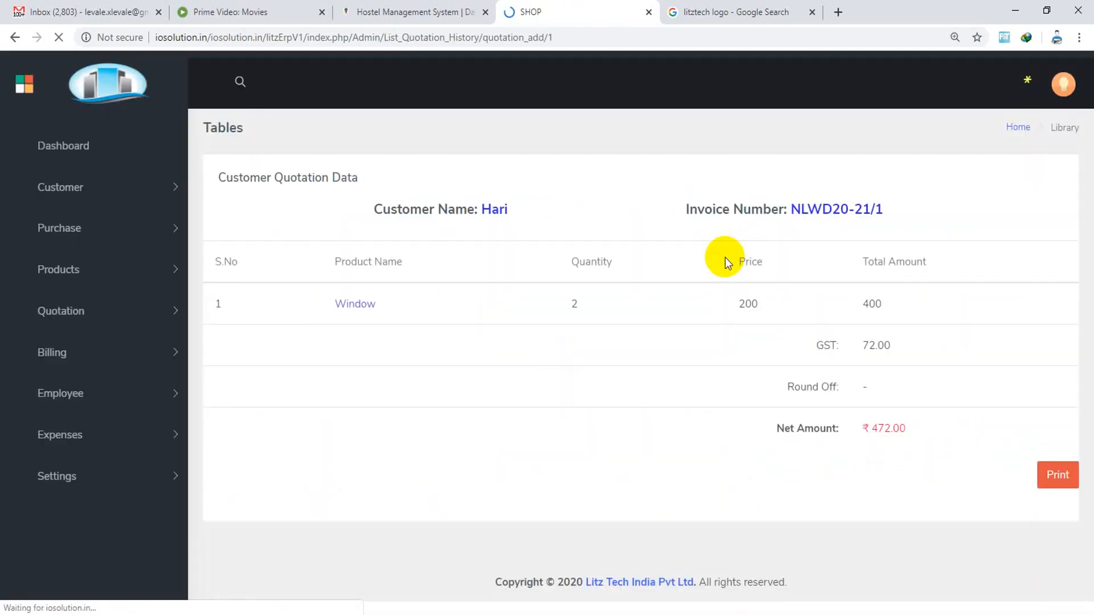
{"action": "left_click", "coordinate": [1058, 475]}
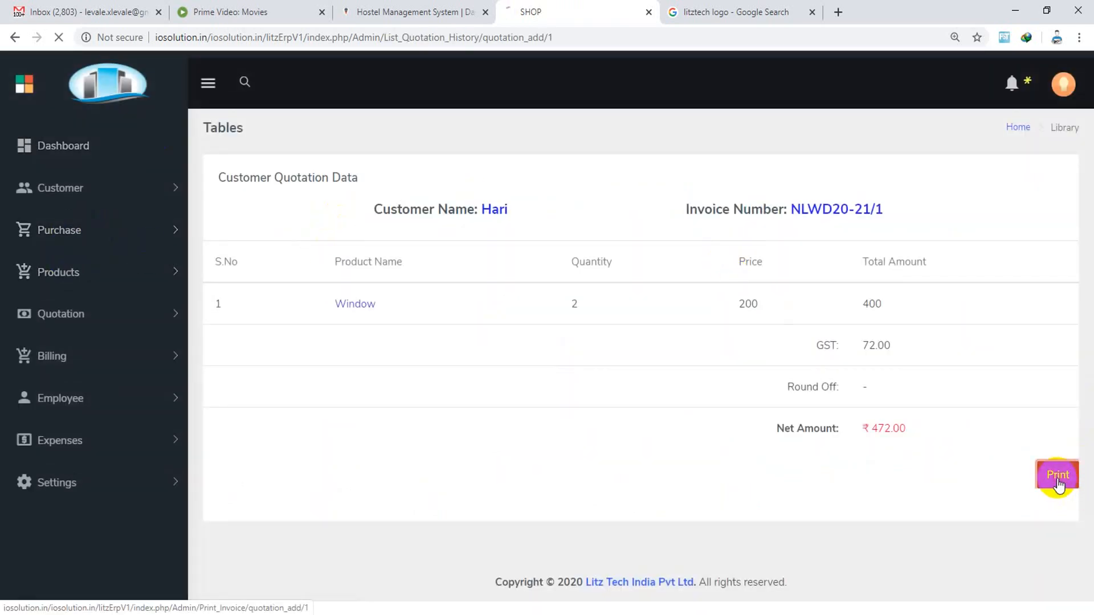
{"action": "left_click", "coordinate": [1057, 475]}
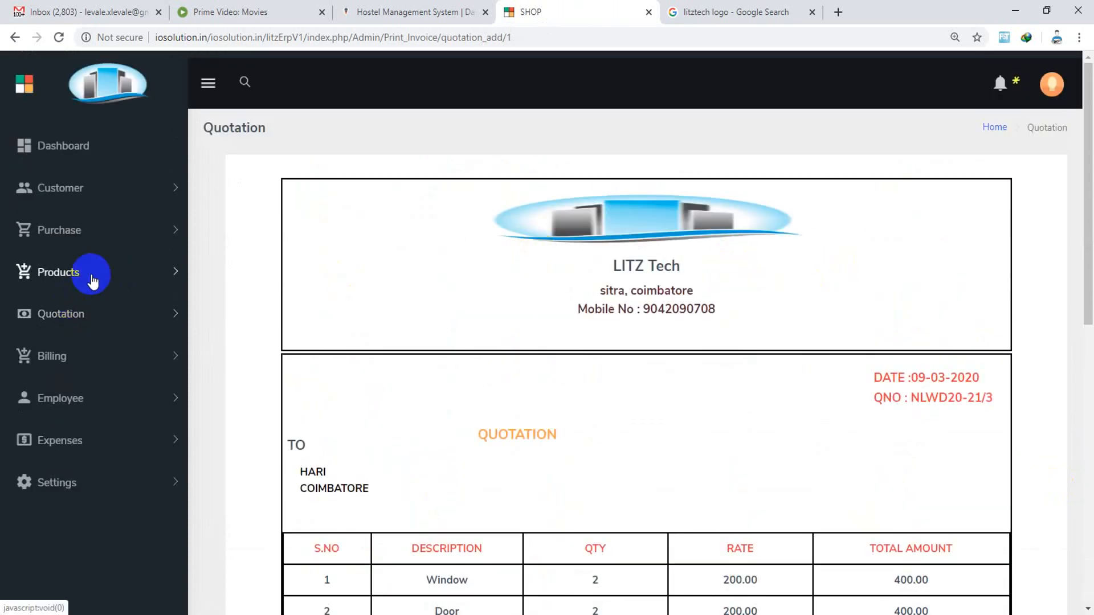
{"action": "left_click", "coordinate": [58, 272]}
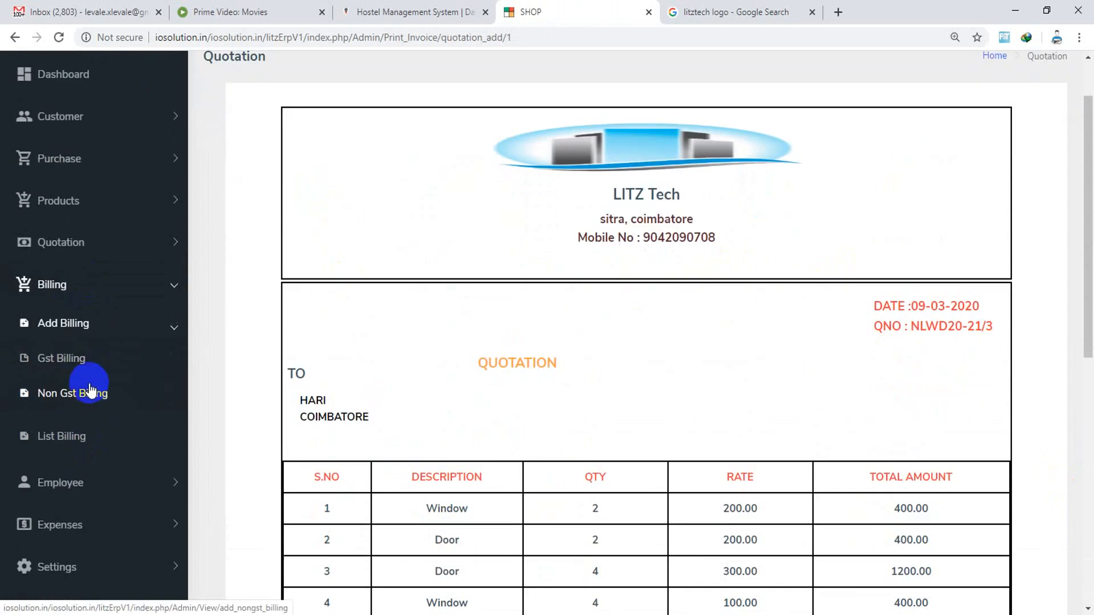
Step: Review the GST tax invoice and non-GST estimate billing forms
{"action": "left_click", "coordinate": [61, 357]}
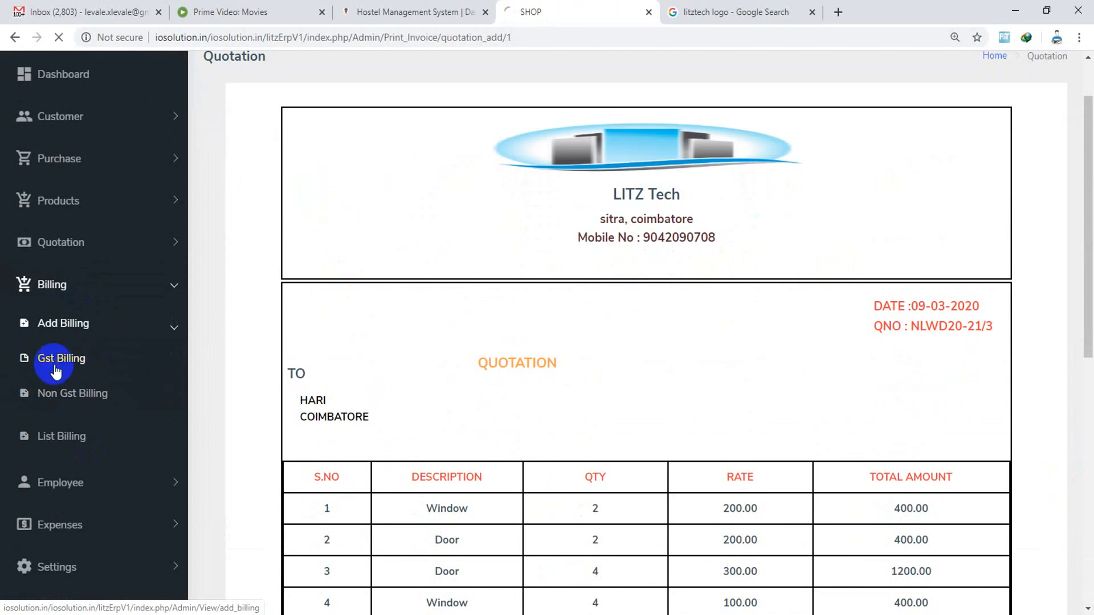
{"action": "left_click", "coordinate": [60, 357]}
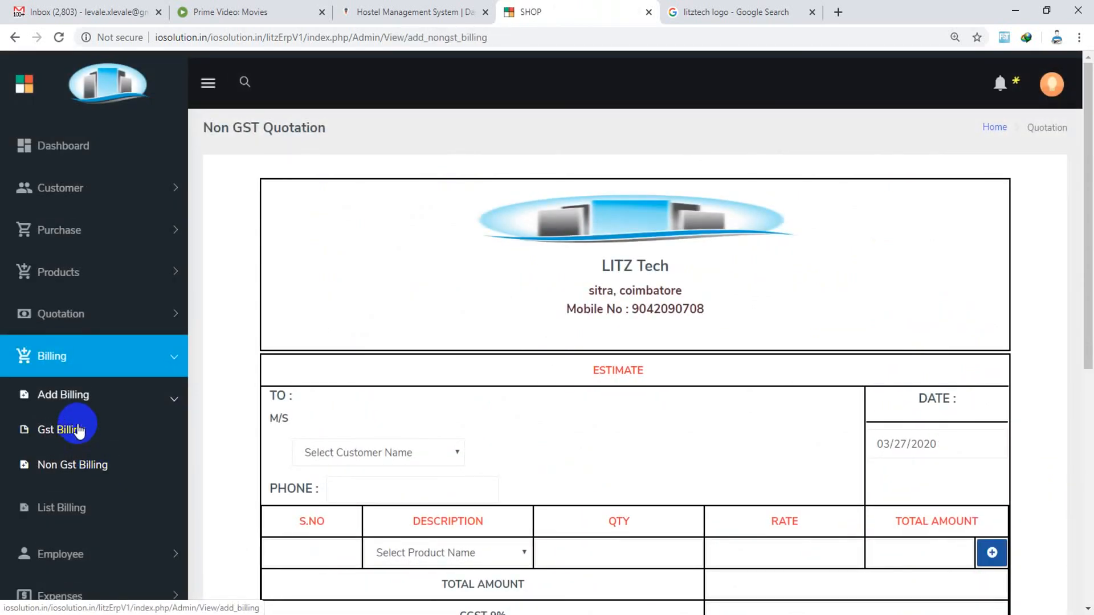
{"action": "left_click", "coordinate": [64, 429]}
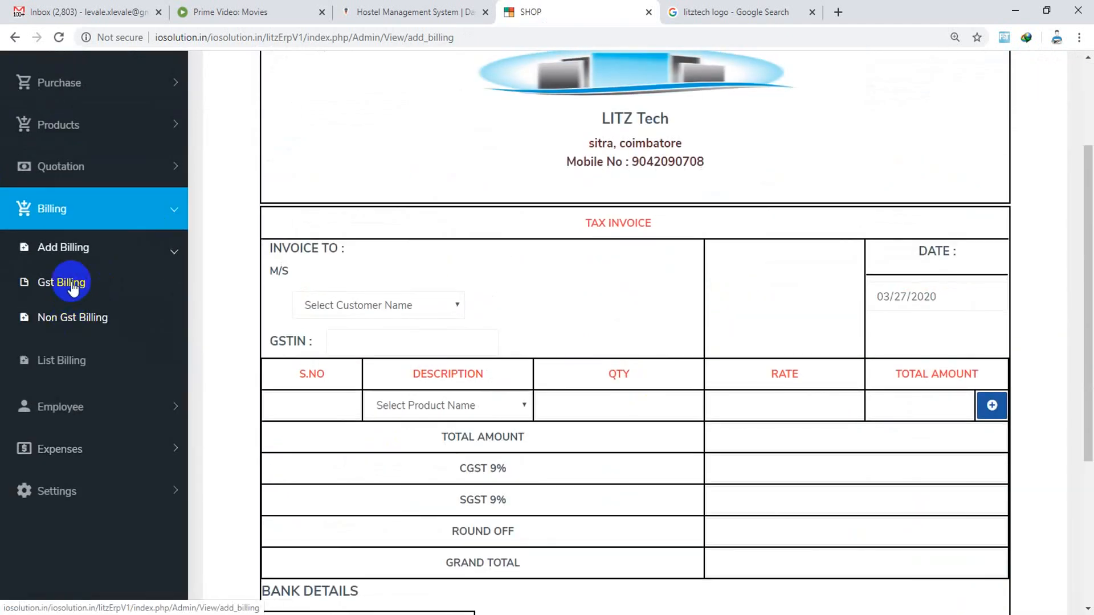
{"action": "left_click", "coordinate": [72, 318]}
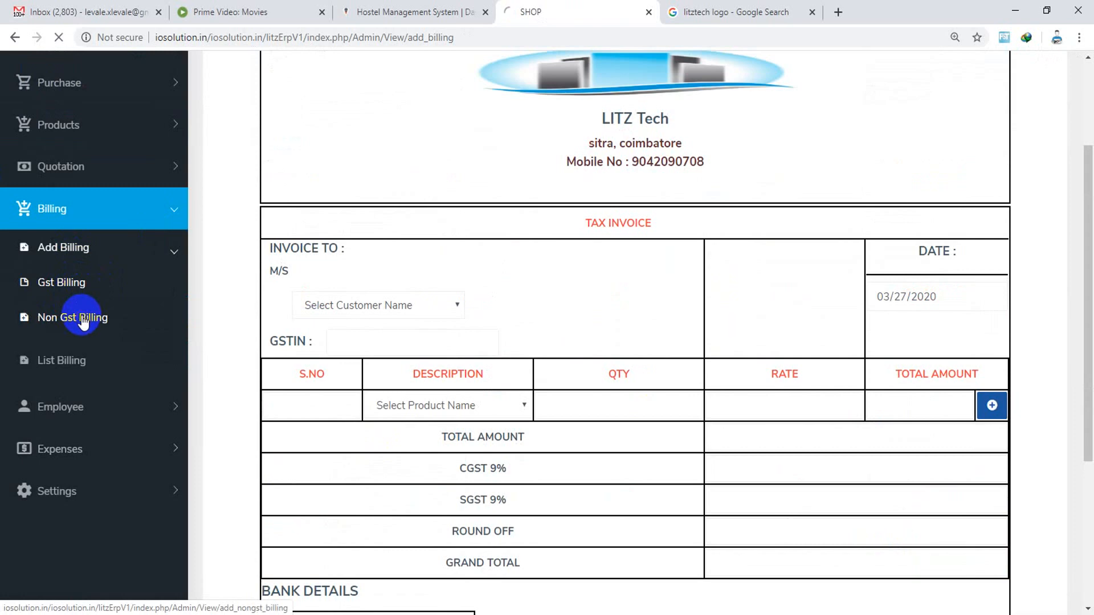
{"action": "left_click", "coordinate": [72, 316]}
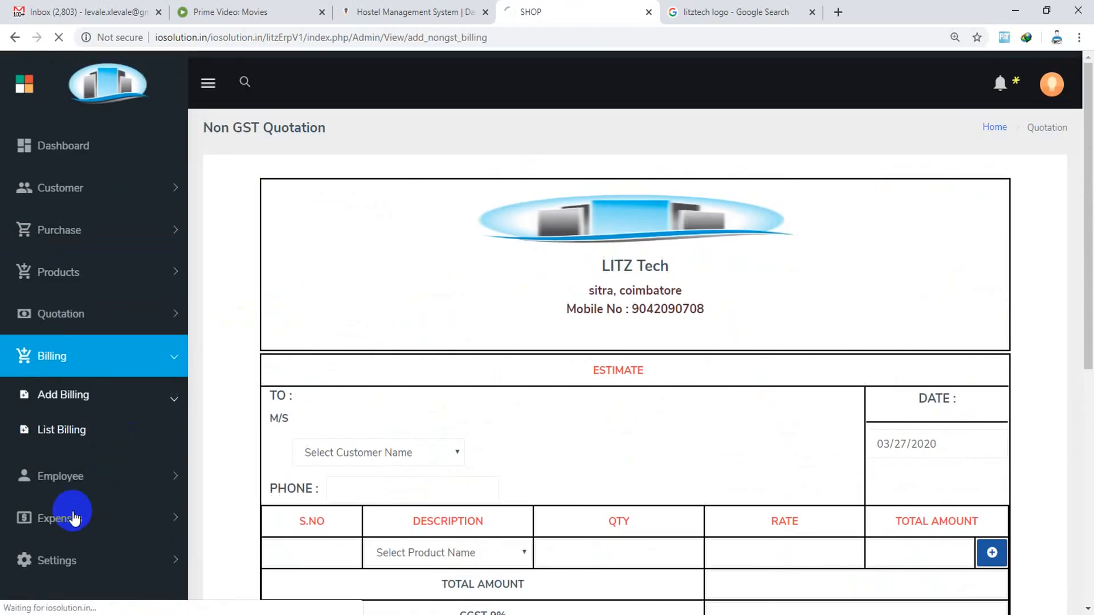
Step: Show the bill list and Hari's printable ₹436 non-GST estimate, then the Add Employee form
{"action": "left_click", "coordinate": [61, 429]}
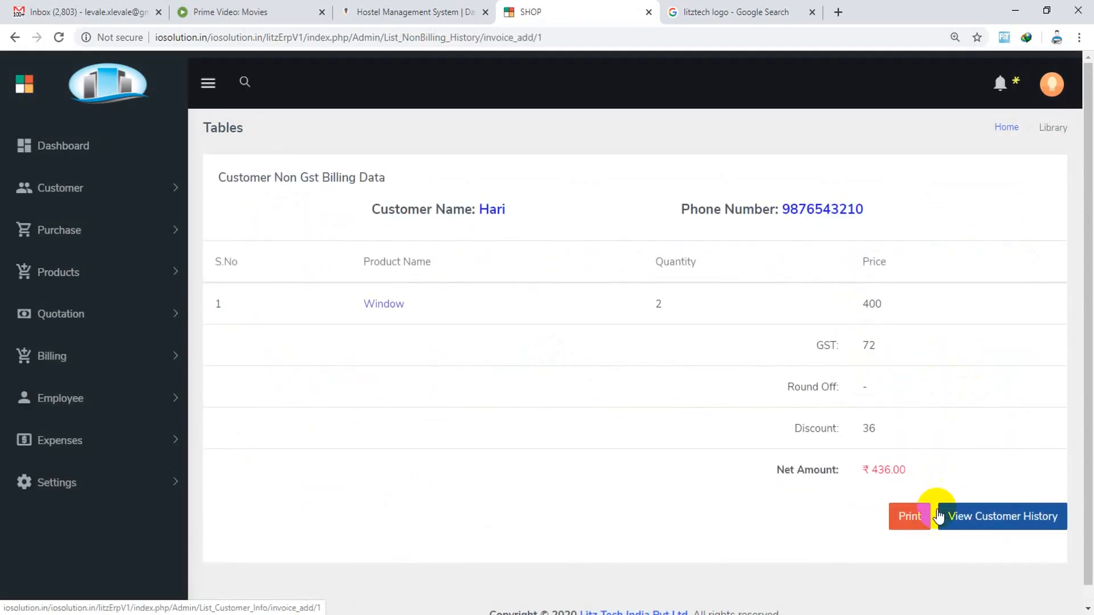
{"action": "left_click", "coordinate": [909, 516]}
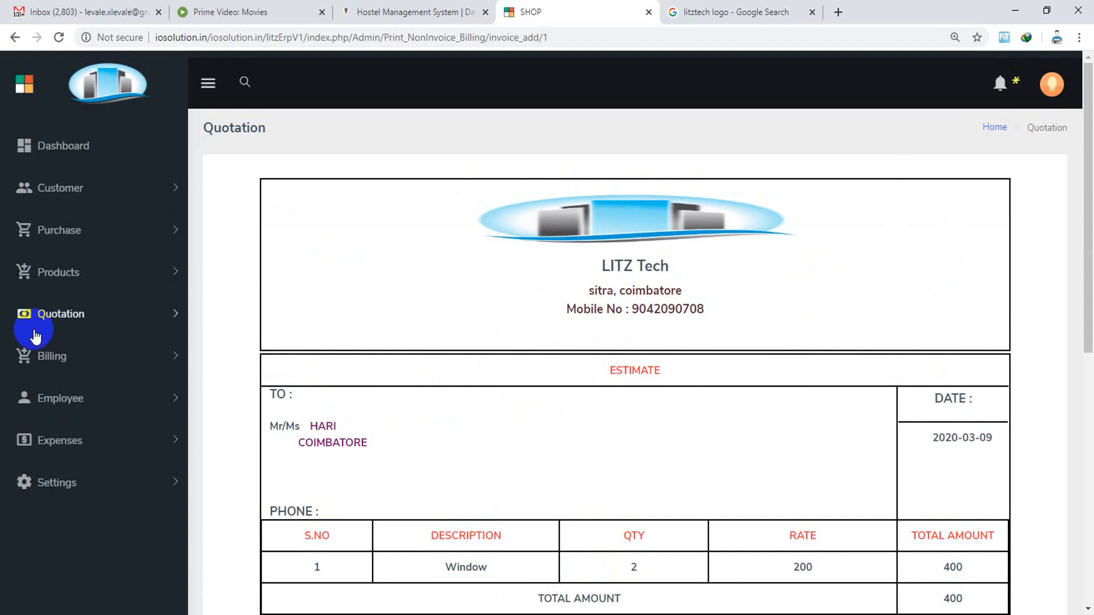
{"action": "left_click", "coordinate": [61, 398]}
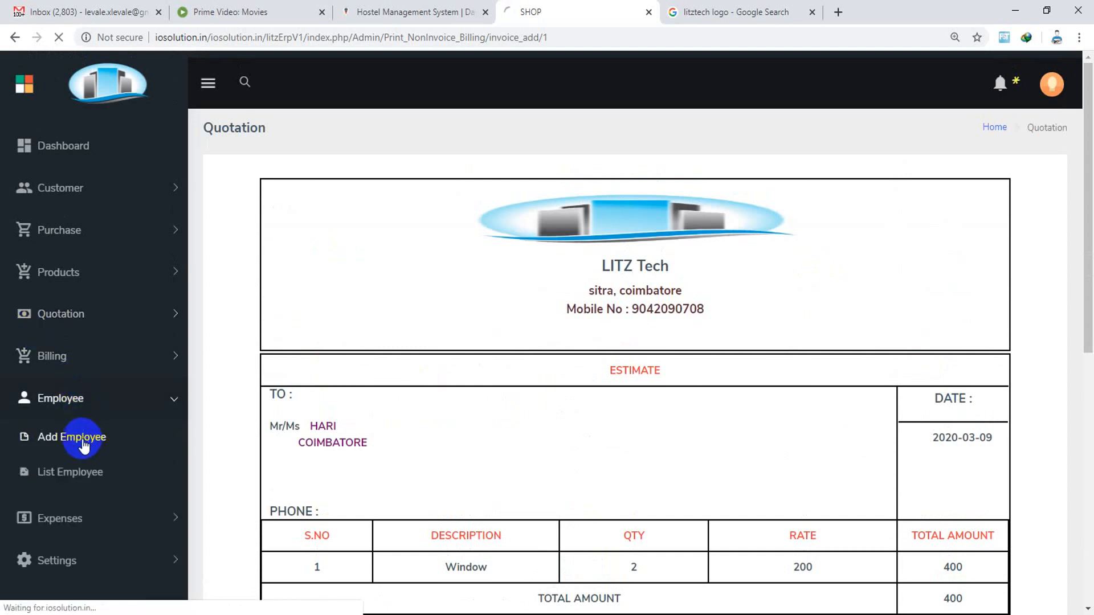
{"action": "left_click", "coordinate": [71, 437]}
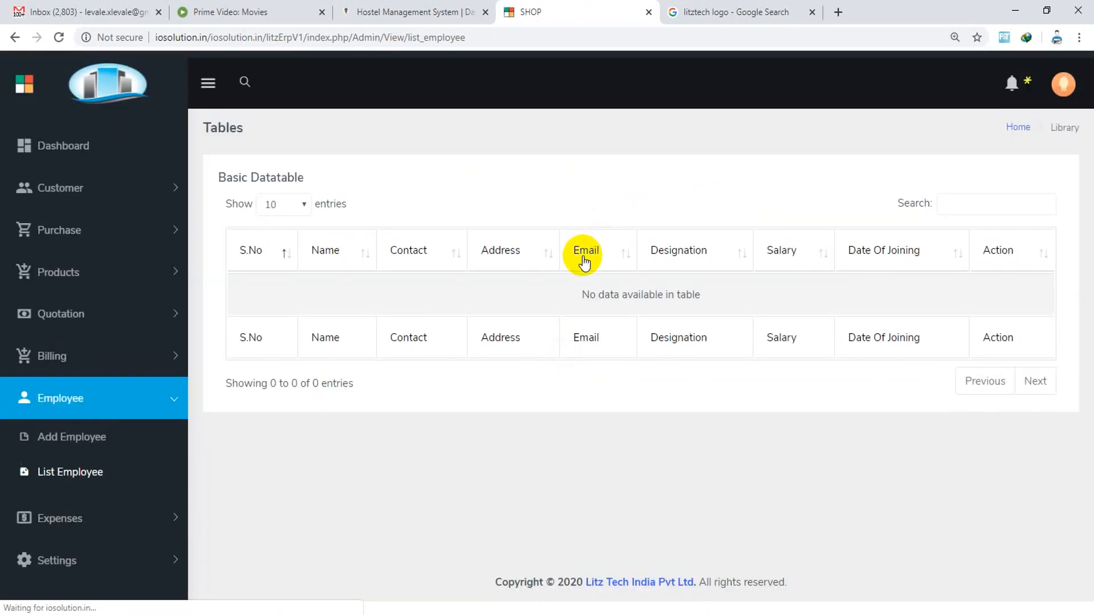
Step: Show the List Expenses page offering credit and debit info lists
{"action": "left_click", "coordinate": [59, 440]}
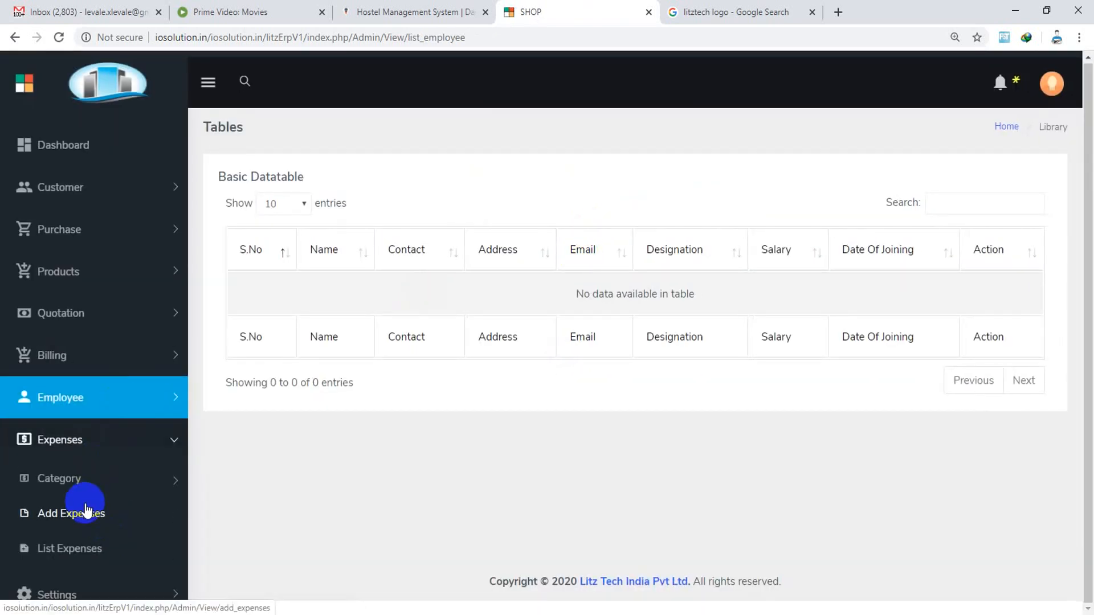
{"action": "left_click", "coordinate": [58, 478]}
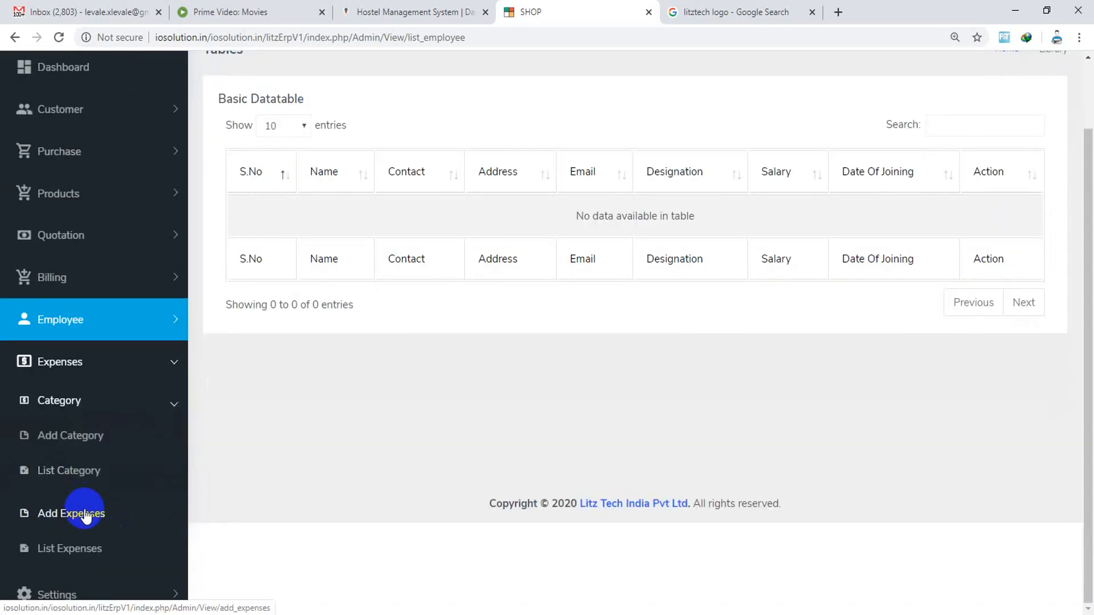
{"action": "left_click", "coordinate": [70, 513]}
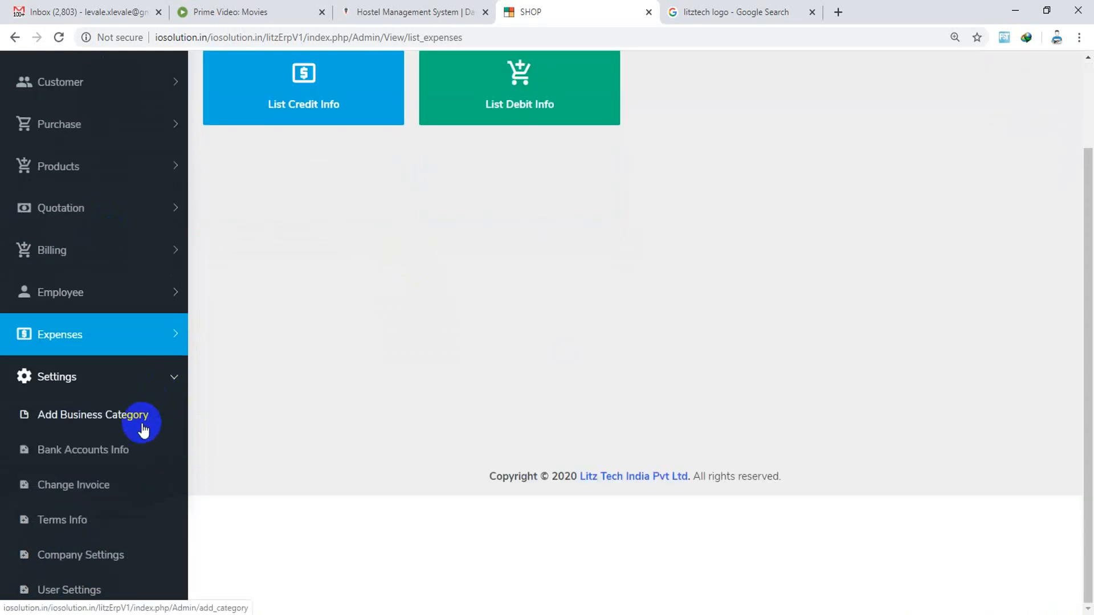
Step: Review the Add Business Category, Bank Accounts Info and Change Invoice settings forms
{"action": "left_click", "coordinate": [92, 415]}
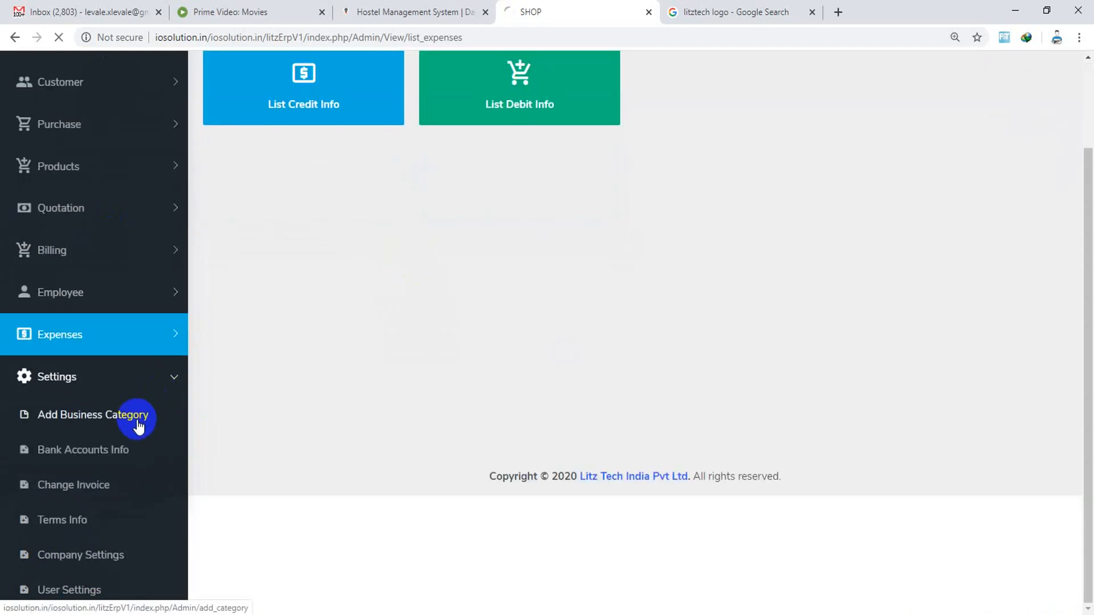
{"action": "left_click", "coordinate": [92, 414]}
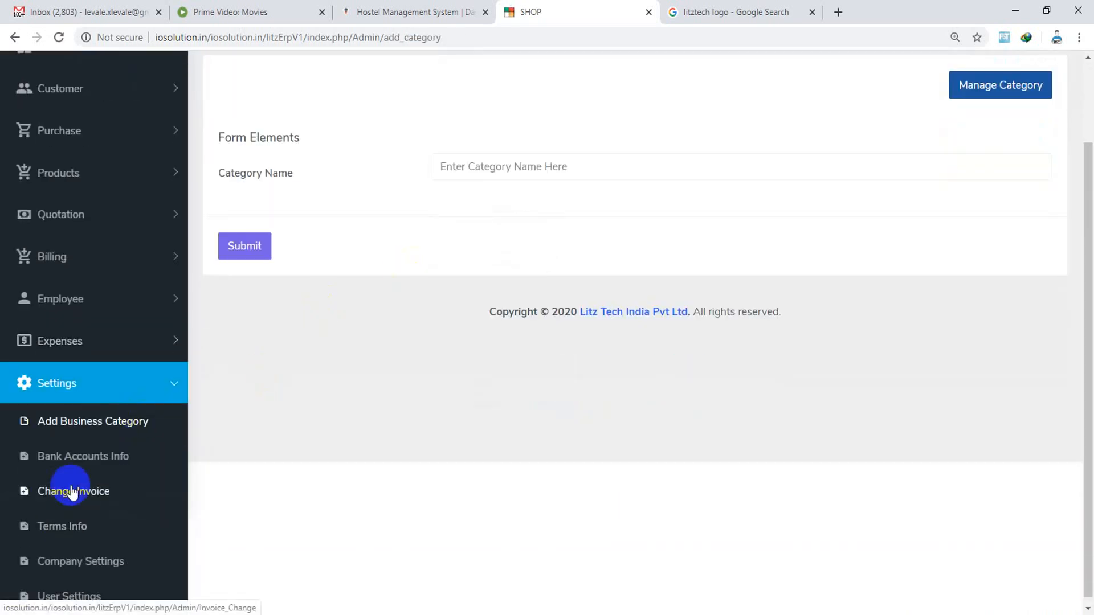
{"action": "left_click", "coordinate": [82, 456]}
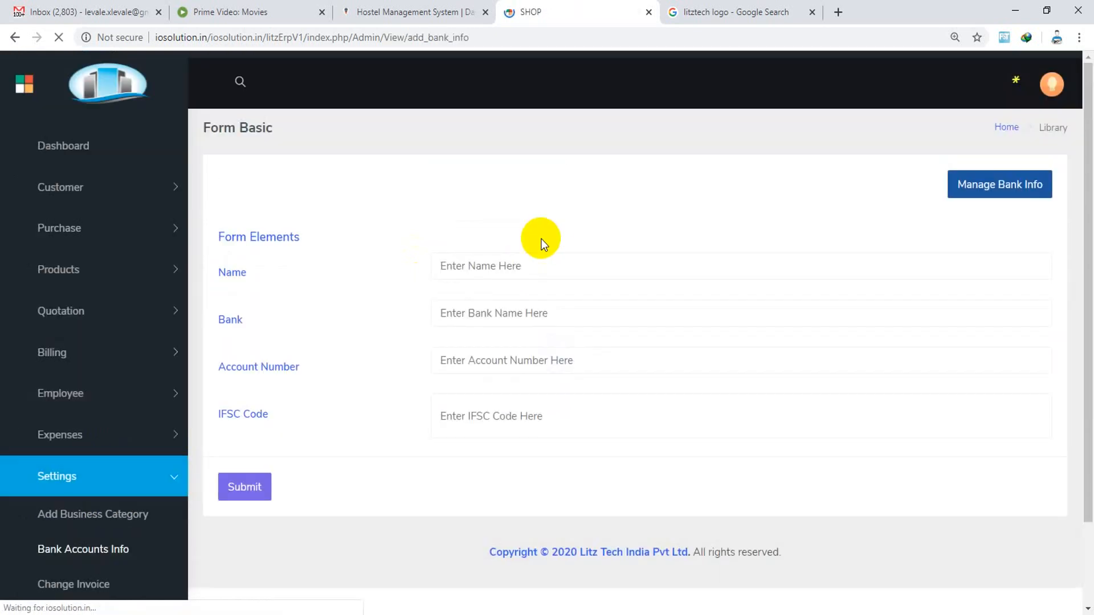
{"action": "scroll", "scroll_direction": "down", "scroll_amount": 3}
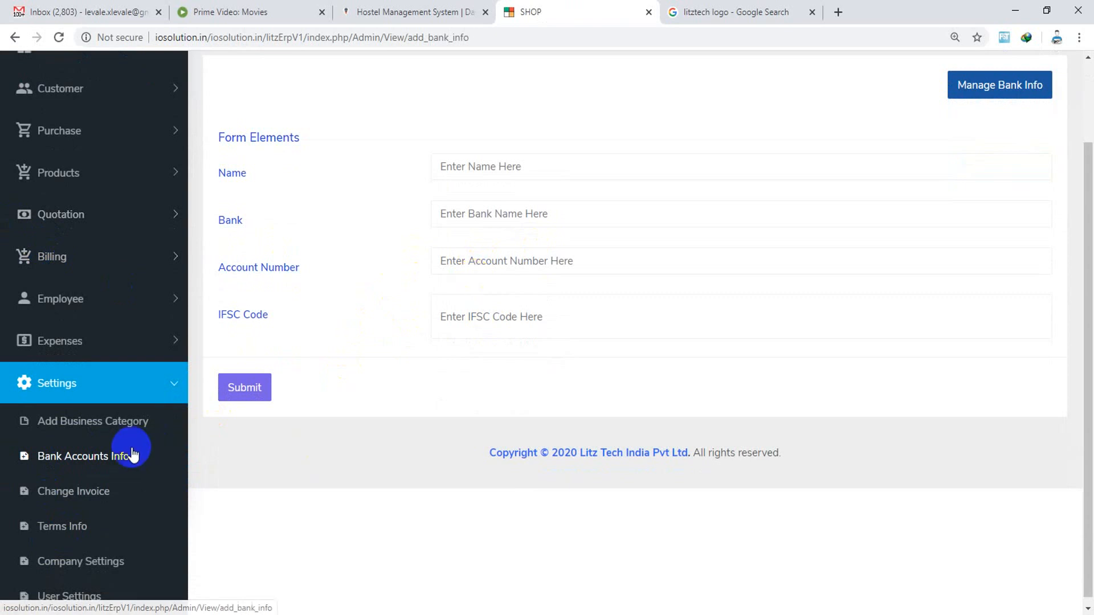
{"action": "left_click", "coordinate": [73, 491]}
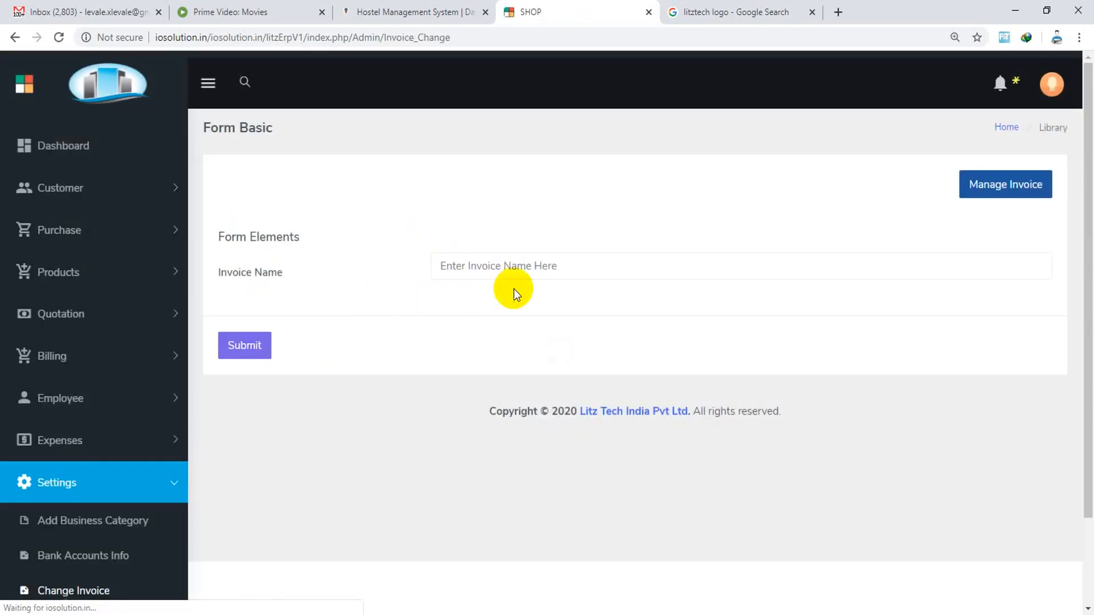
Step: Show the Terms & Conditions settings form and move on to Company Settings
{"action": "scroll", "scroll_direction": "down", "scroll_amount": 3}
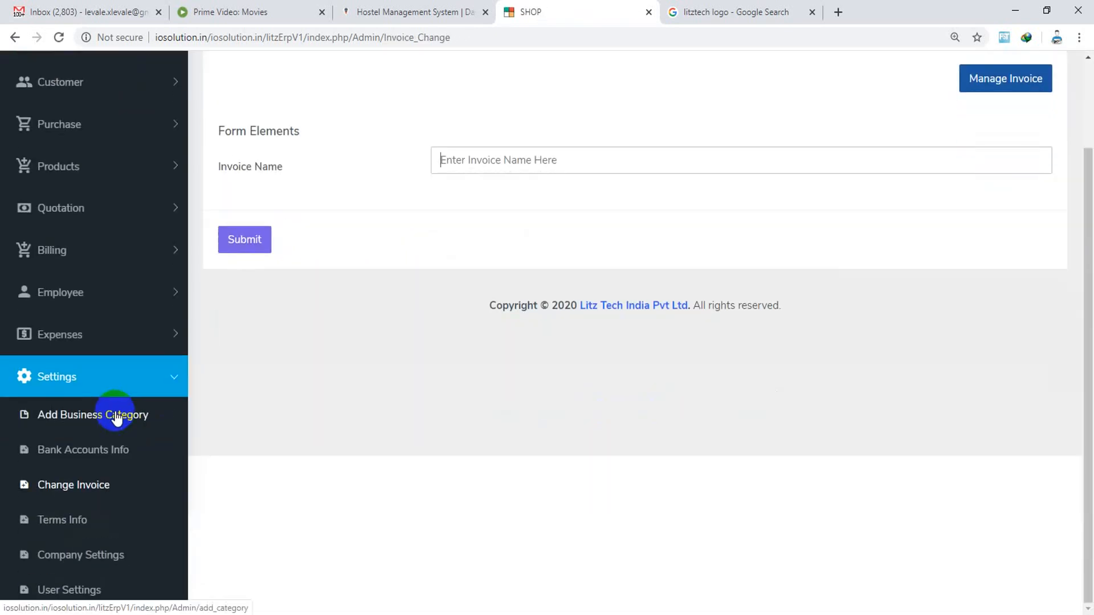
{"action": "left_click", "coordinate": [62, 520]}
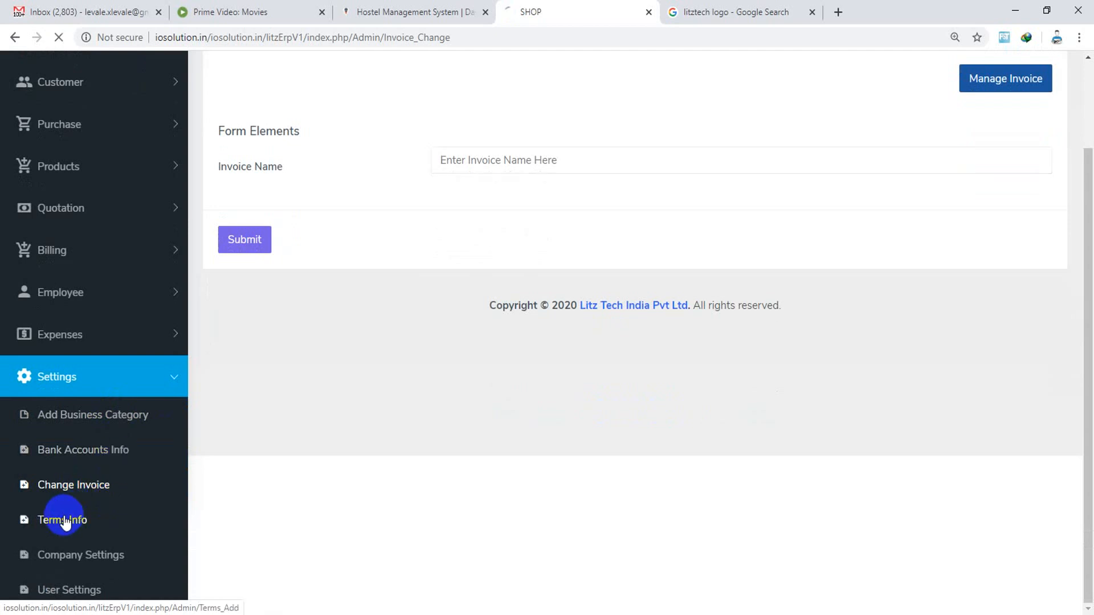
{"action": "left_click", "coordinate": [61, 519]}
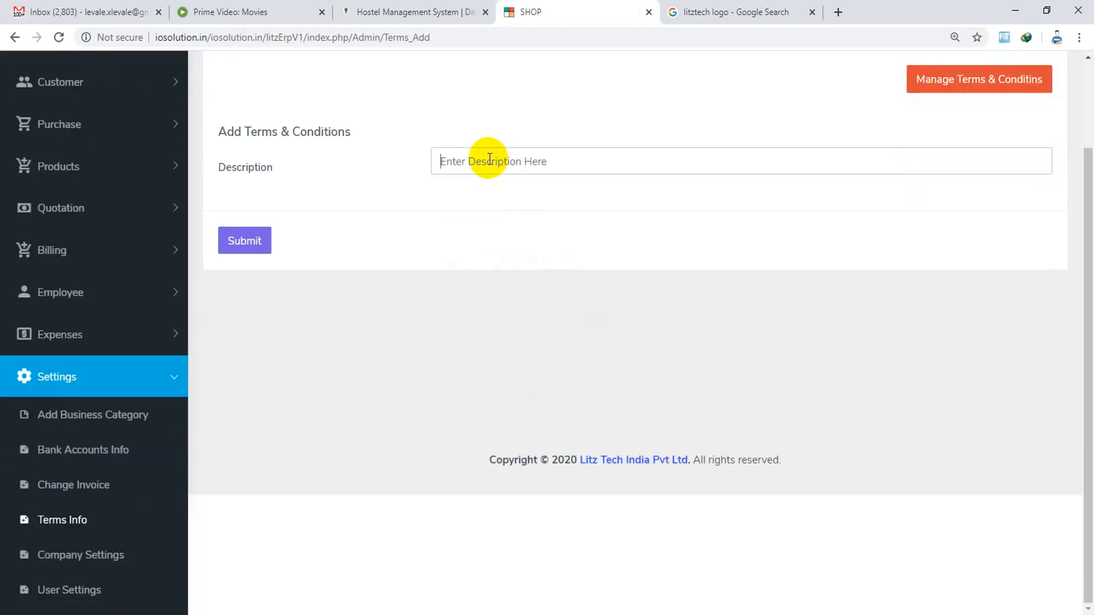
{"action": "left_click", "coordinate": [80, 555]}
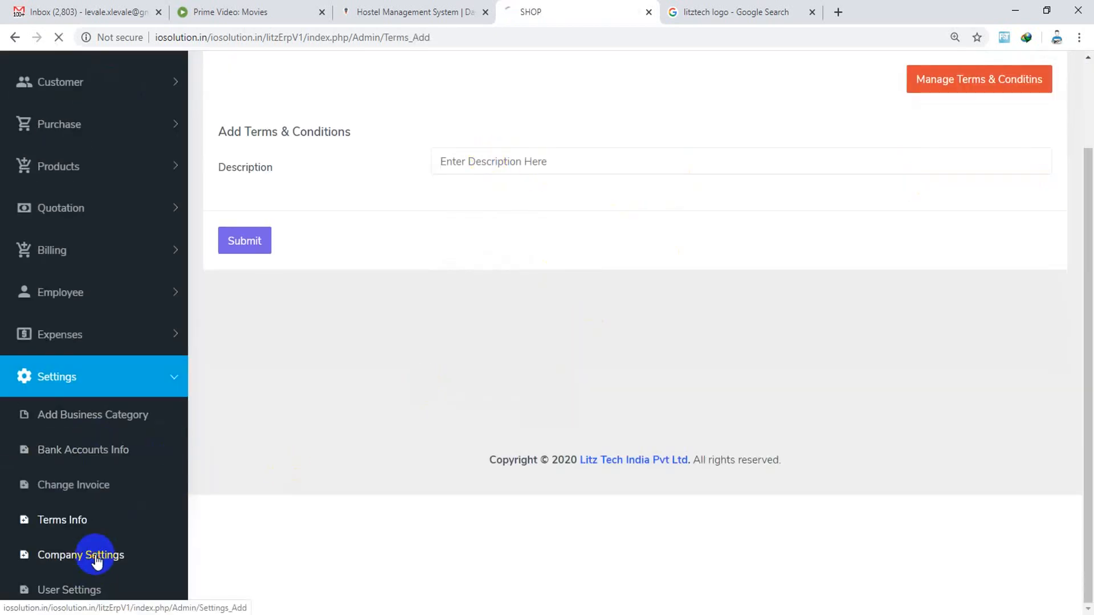
Step: Review the empty Company Settings form for name, address, phone, mobile, GST number and logo
{"action": "left_click", "coordinate": [81, 555]}
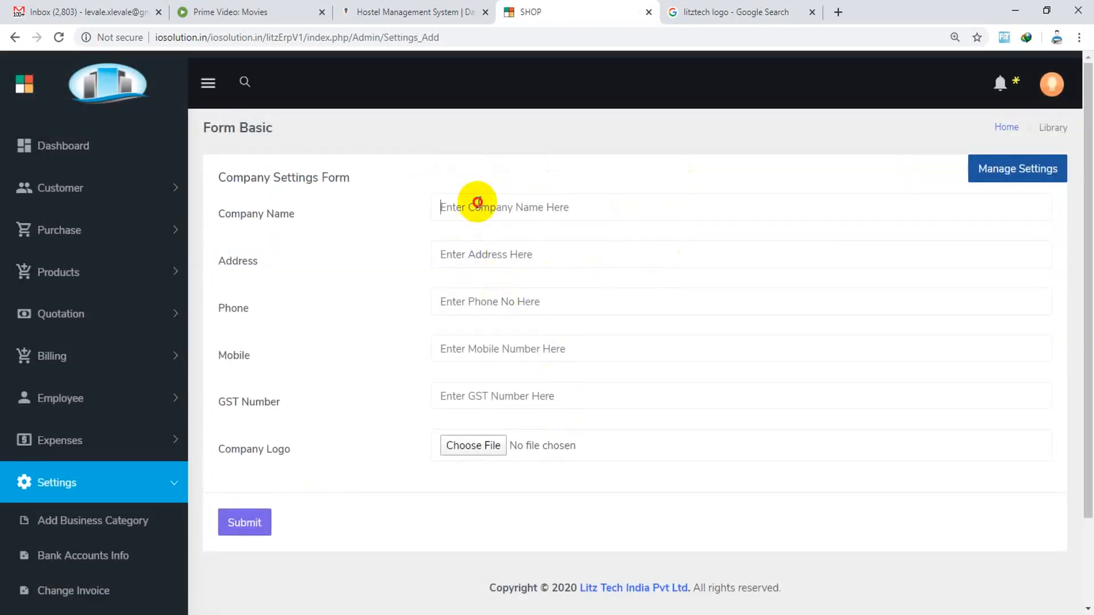
{"action": "mouse_move", "coordinate": [350, 328]}
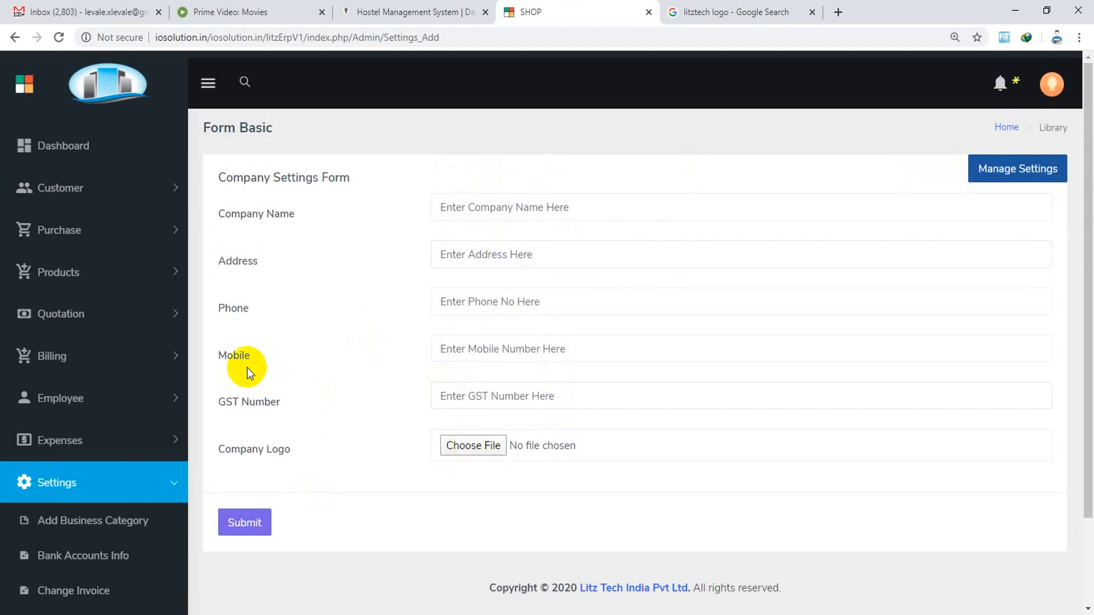
{"action": "scroll", "scroll_direction": "down", "scroll_amount": 3}
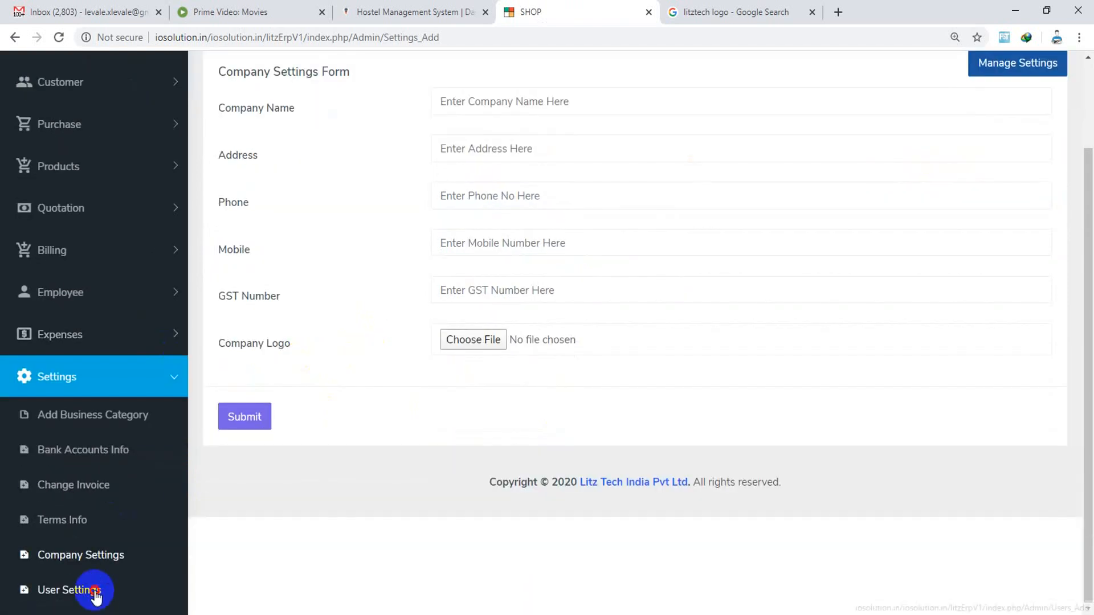
Step: Review the User Settings form with its user name and password fields
{"action": "left_click", "coordinate": [67, 590]}
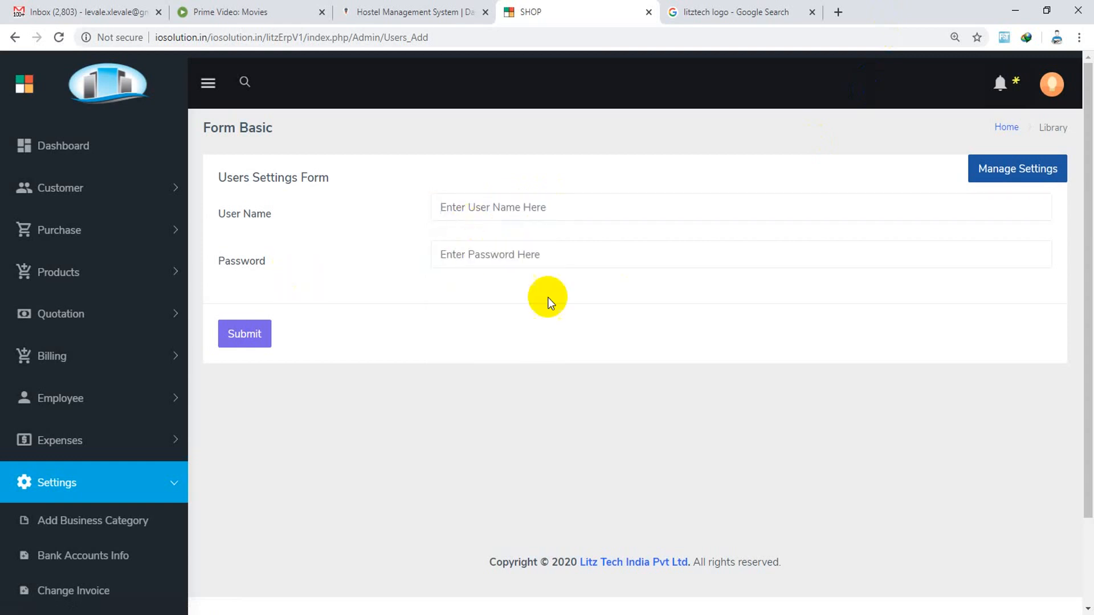
{"action": "scroll", "scroll_direction": "down", "scroll_amount": 3}
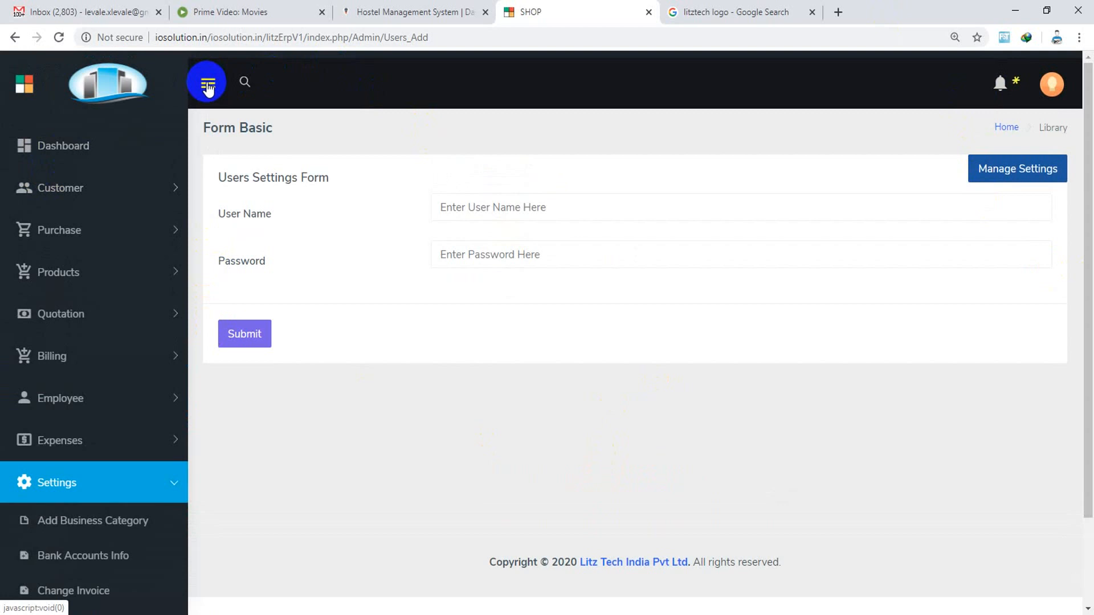
{"action": "mouse_move", "coordinate": [24, 355]}
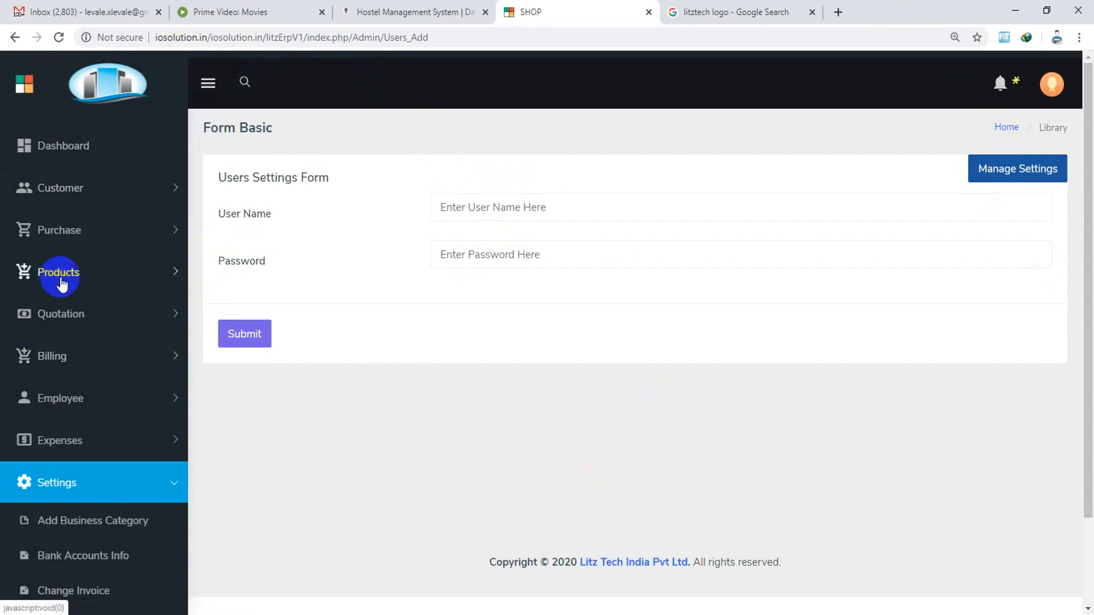
{"action": "mouse_move", "coordinate": [63, 289]}
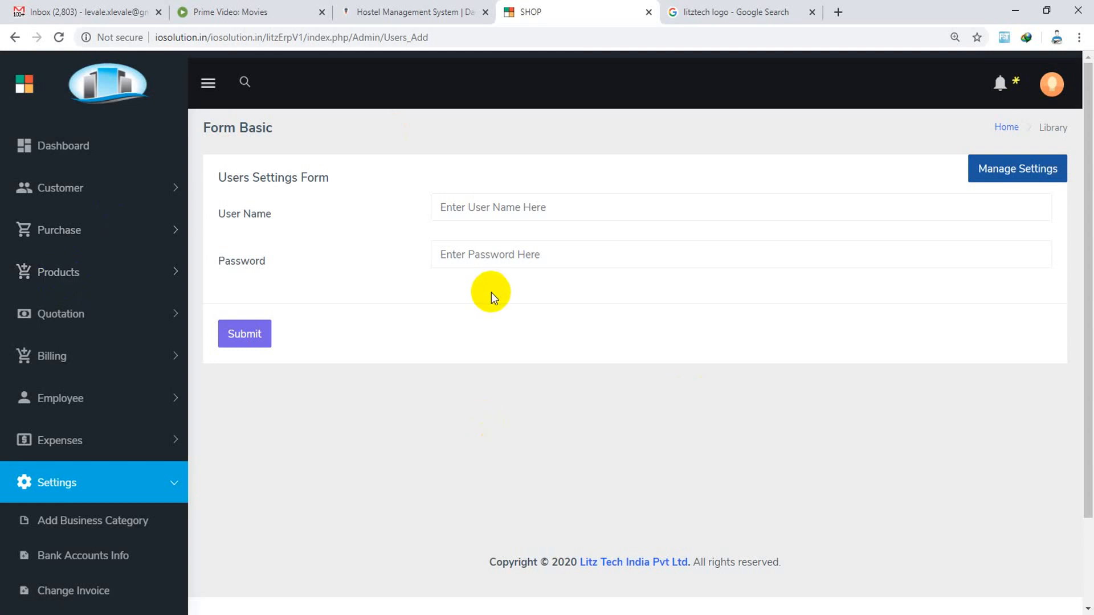
{"action": "mouse_move", "coordinate": [497, 289]}
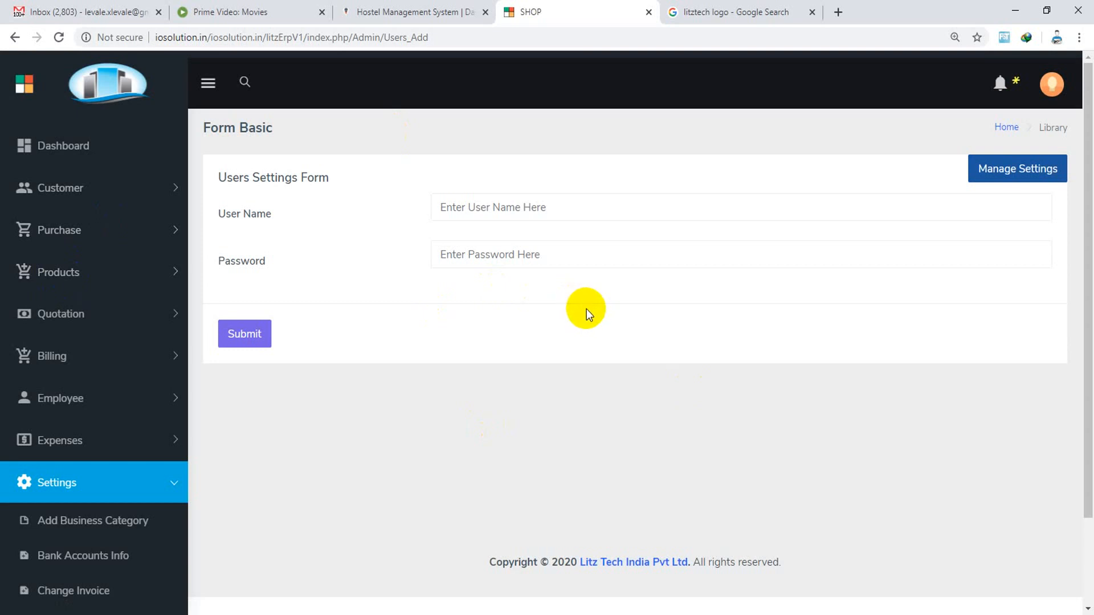
{"action": "mouse_move", "coordinate": [588, 300]}
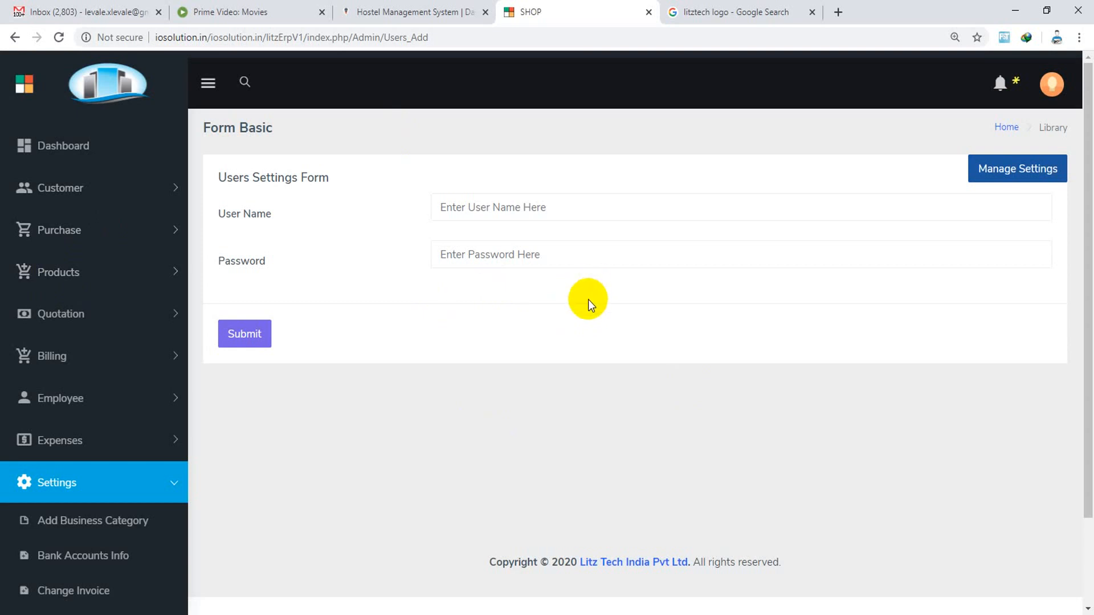
{"action": "mouse_move", "coordinate": [545, 319]}
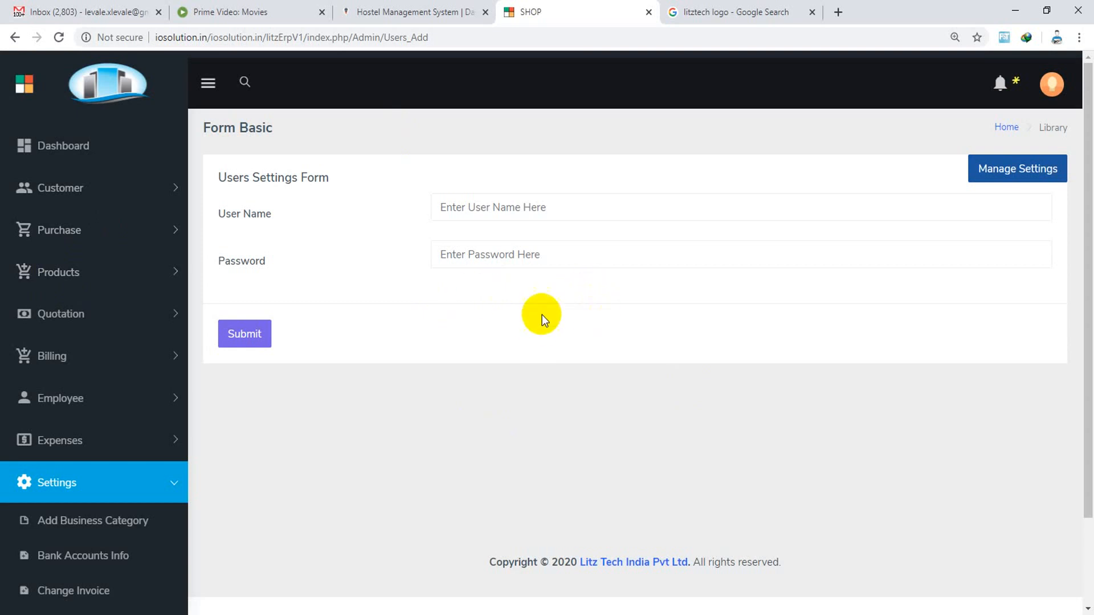
{"action": "mouse_move", "coordinate": [409, 286]}
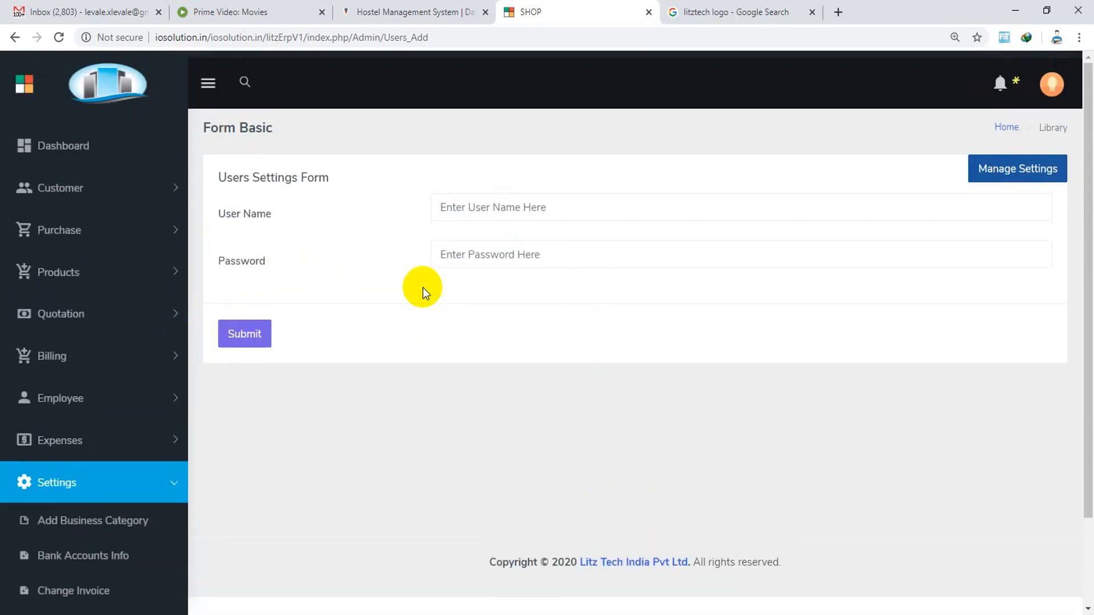
{"action": "mouse_move", "coordinate": [562, 299]}
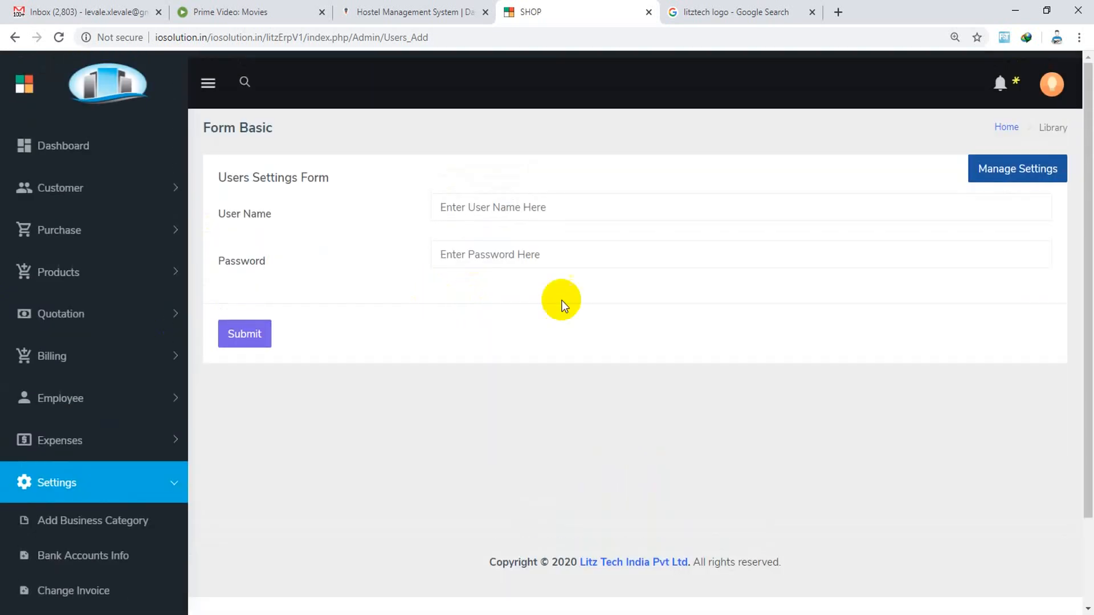
{"action": "scroll", "scroll_direction": "down", "scroll_amount": 3}
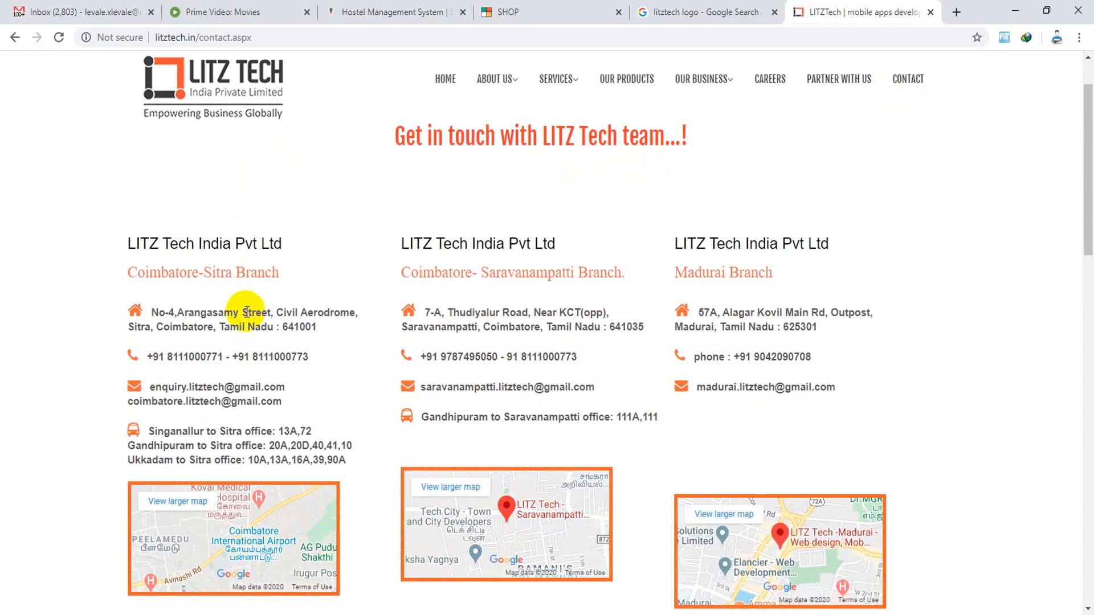
{"action": "mouse_move", "coordinate": [746, 310]}
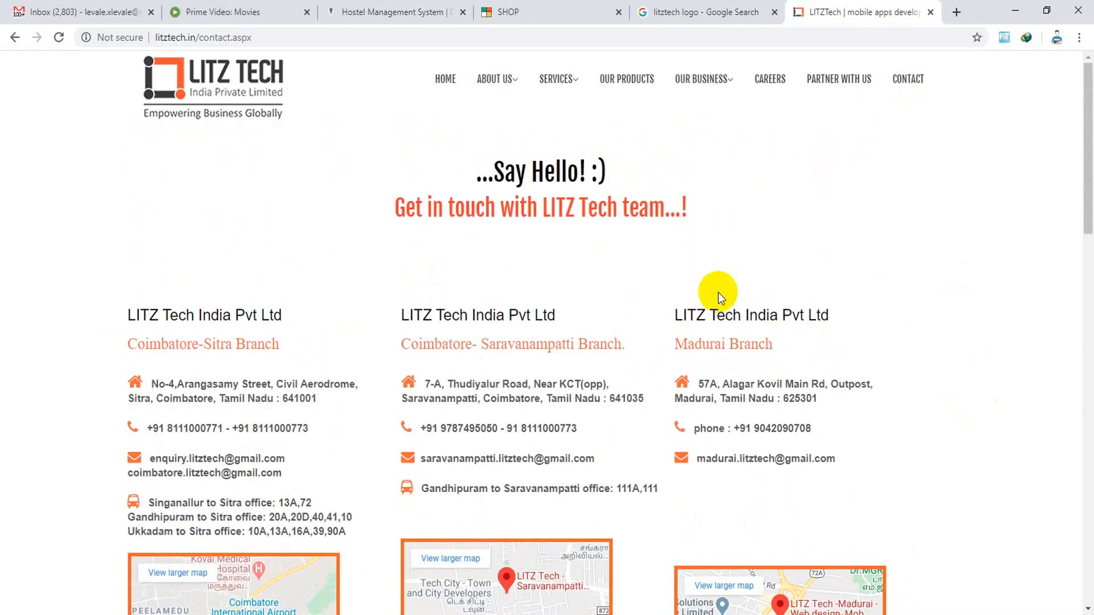
Step: Scroll the Litz Tech contact page down to the Ramnad and Kerala branch addresses and helplines
{"action": "scroll", "scroll_direction": "down", "scroll_amount": 3}
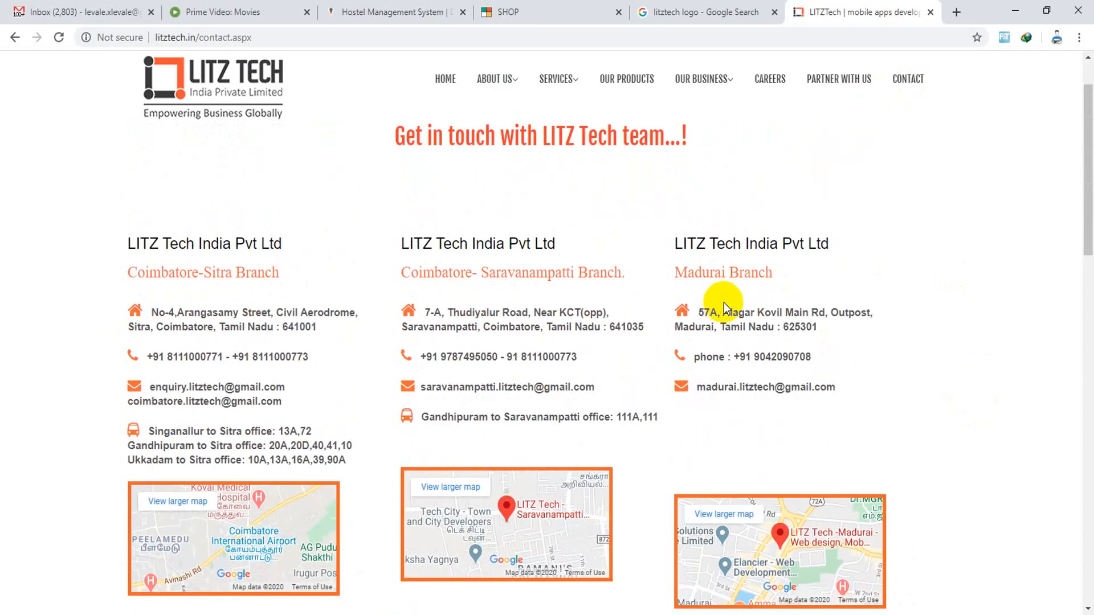
{"action": "mouse_move", "coordinate": [719, 297]}
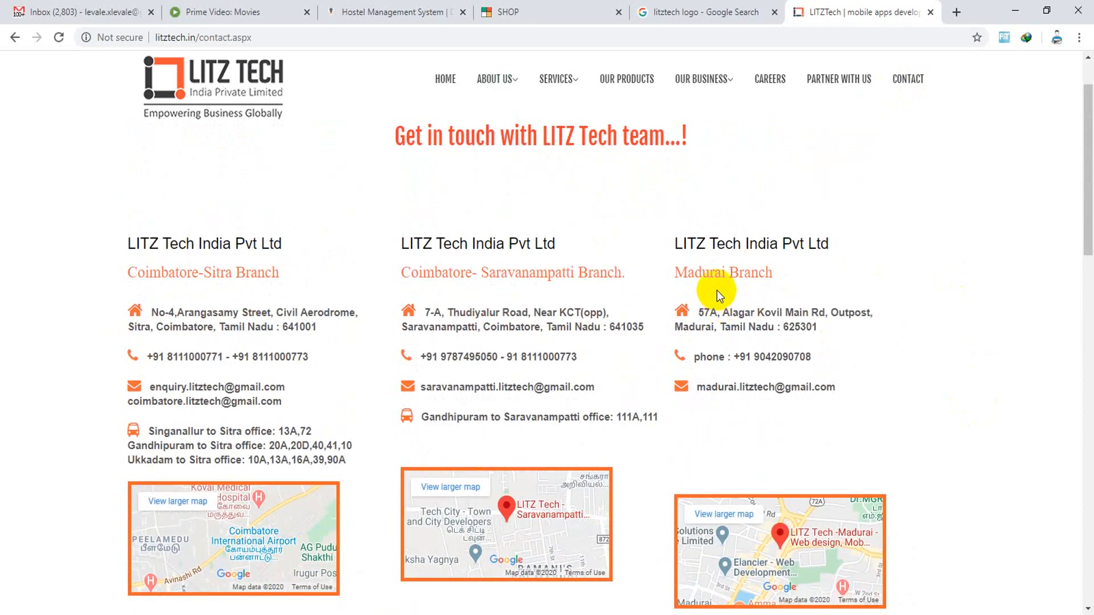
{"action": "mouse_move", "coordinate": [825, 271]}
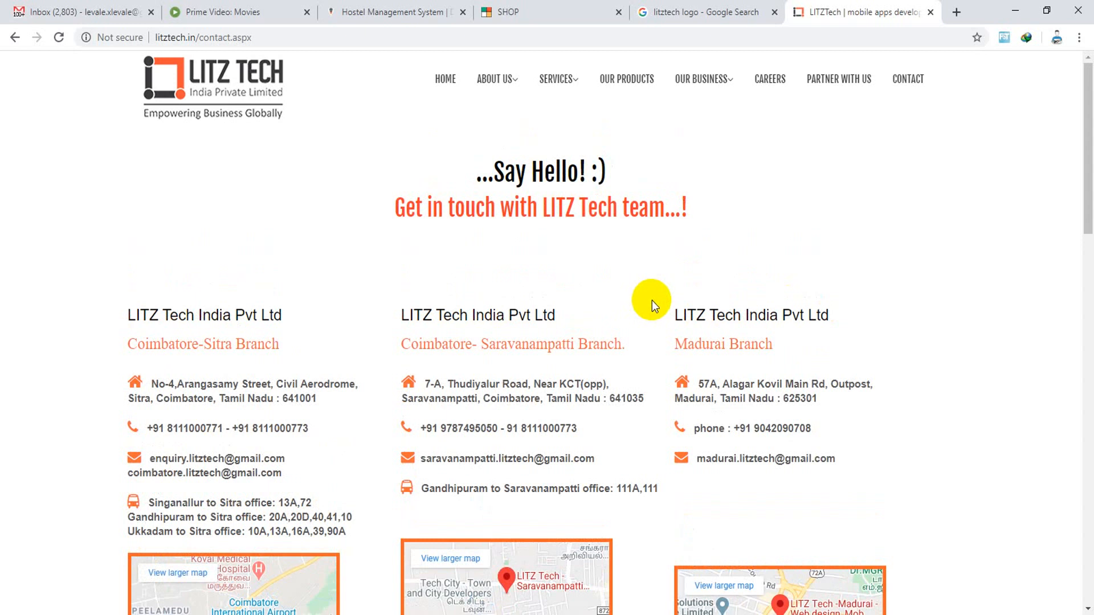
{"action": "scroll", "scroll_direction": "down", "scroll_amount": 3}
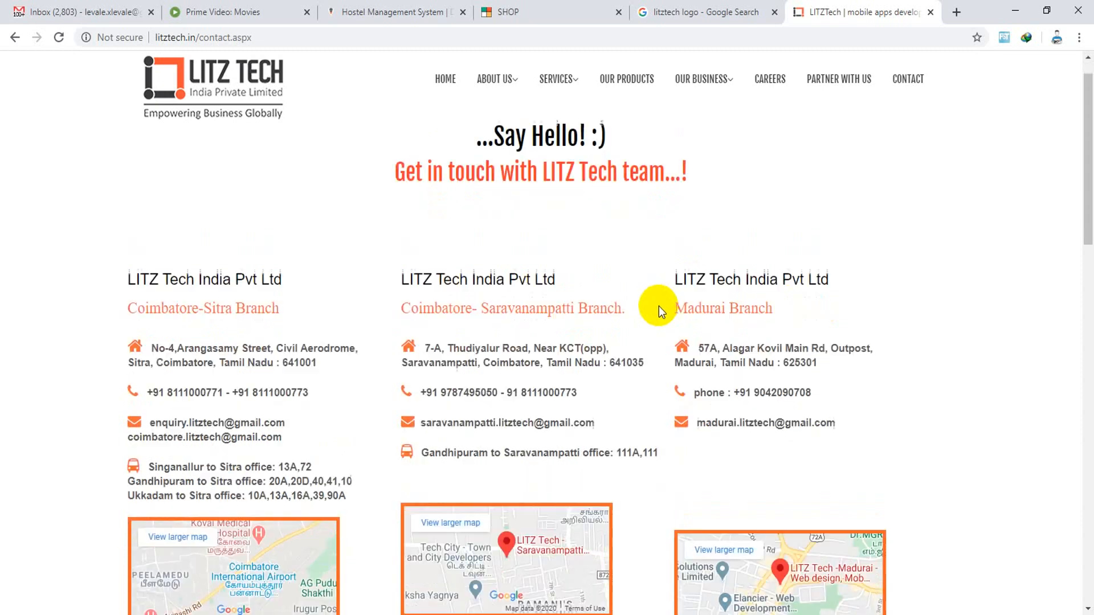
{"action": "scroll", "scroll_direction": "down", "scroll_amount": 3}
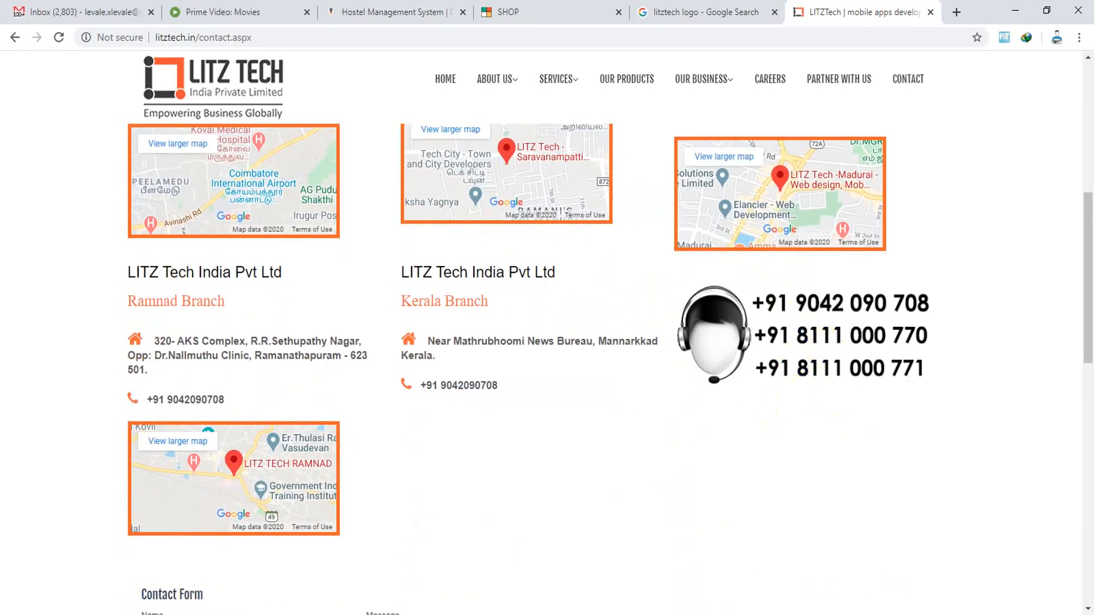